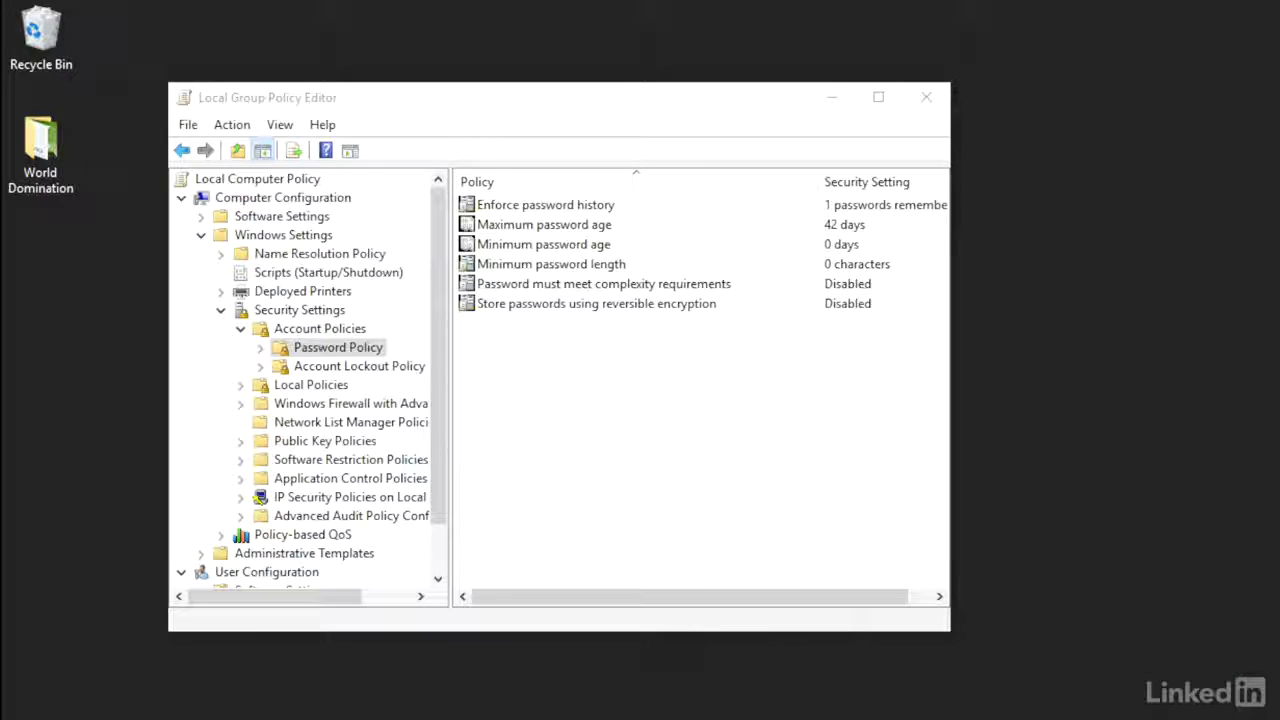
mouse_move(560, 228)
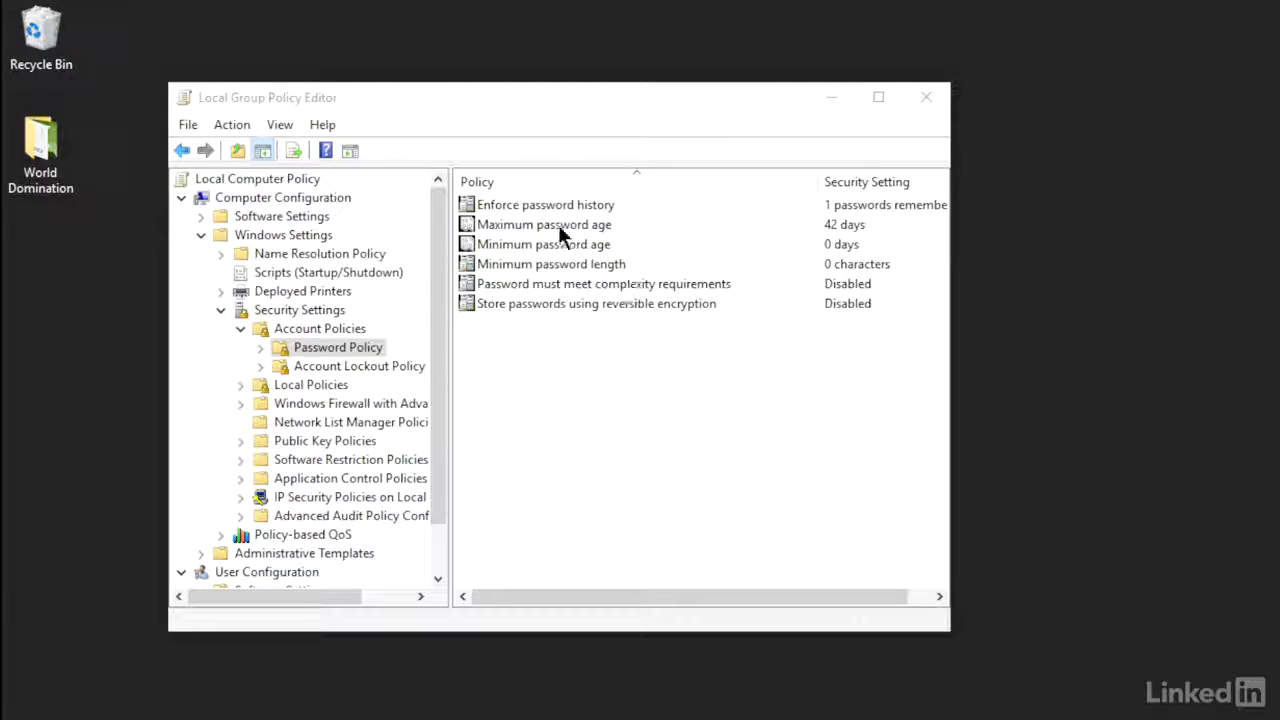
- Change Maximum password age from 42 to 10 days
double_click(543, 224)
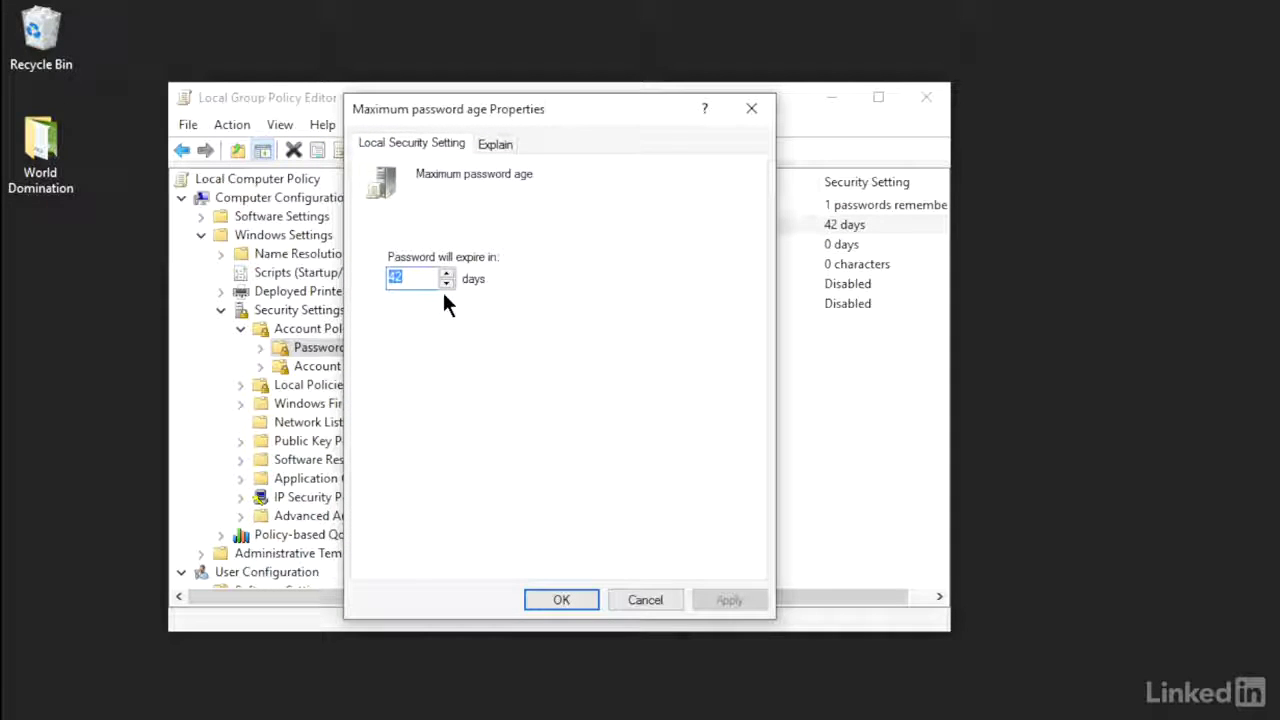
mouse_move(373, 292)
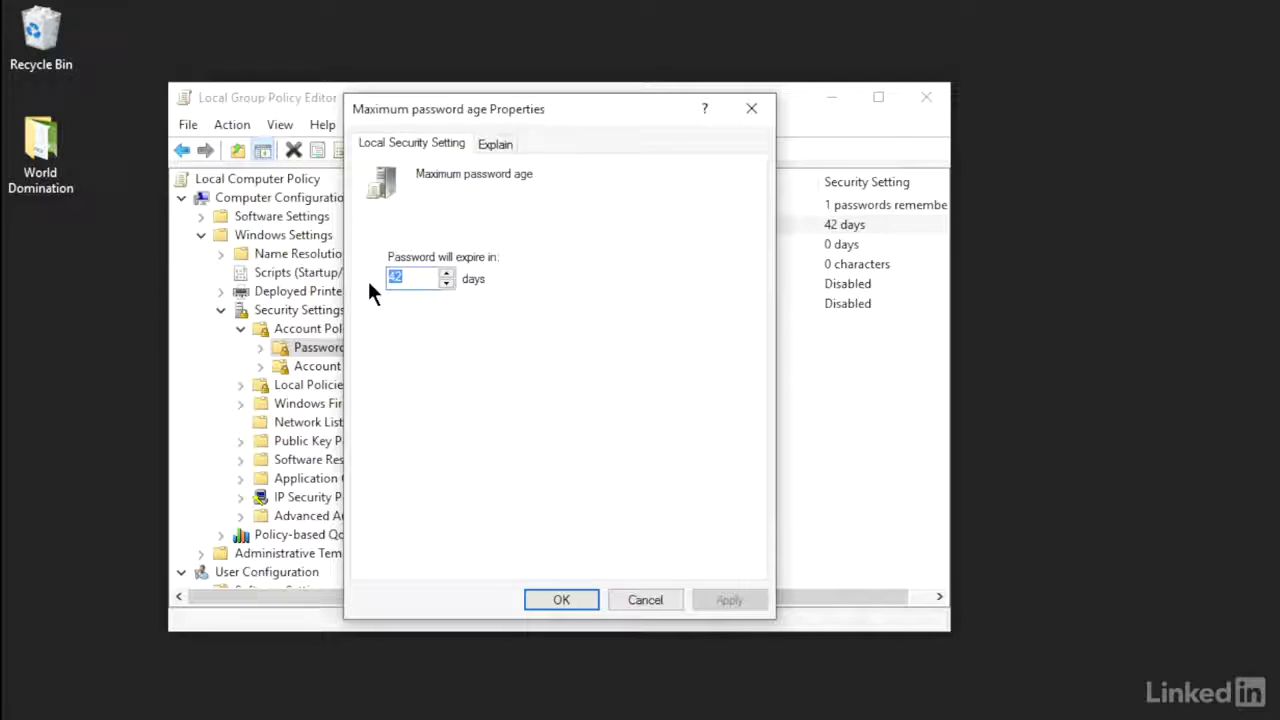
text(10)
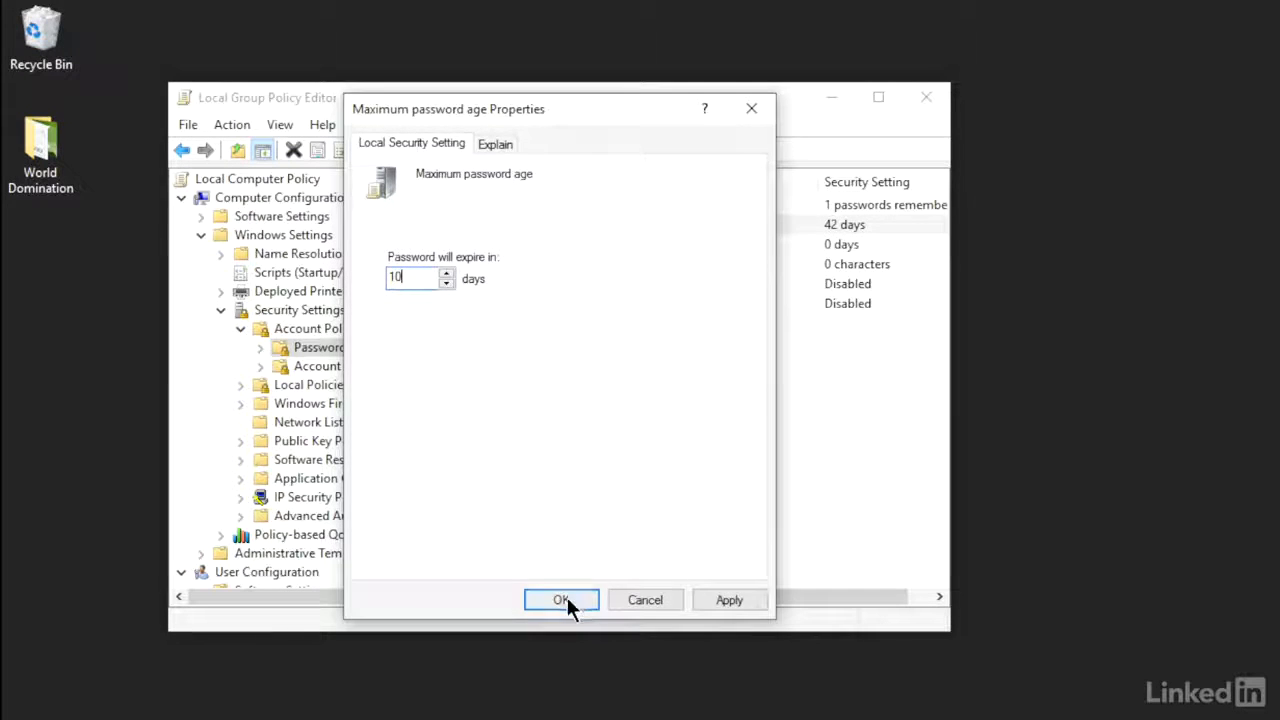
click(561, 600)
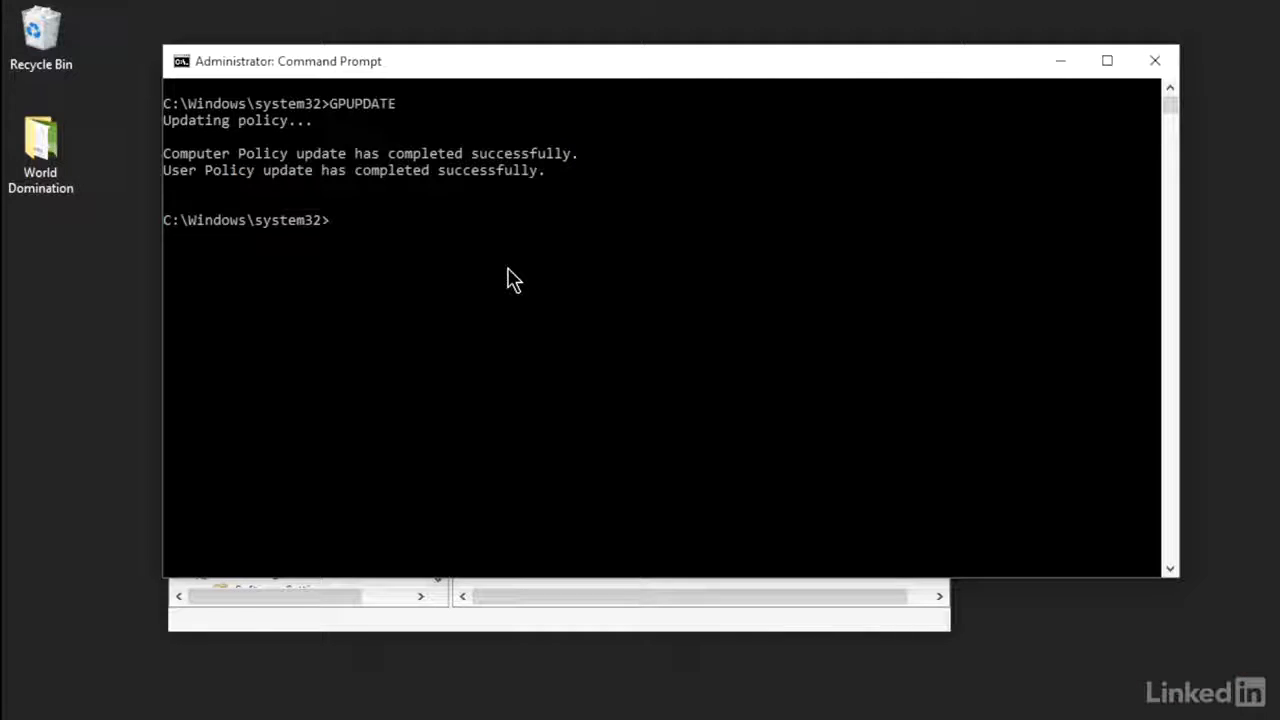
- Run GPRESULT alone and scroll through its help output of switches and examples
text(GPRES)
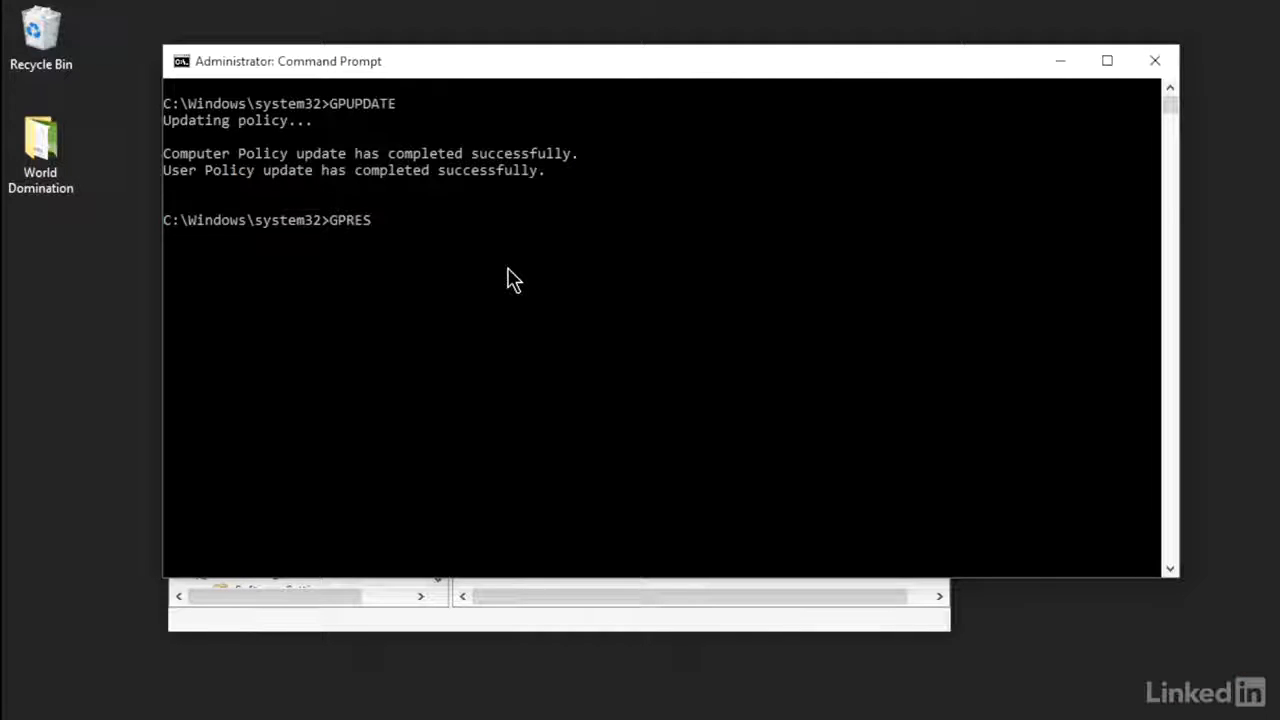
text(ULT)
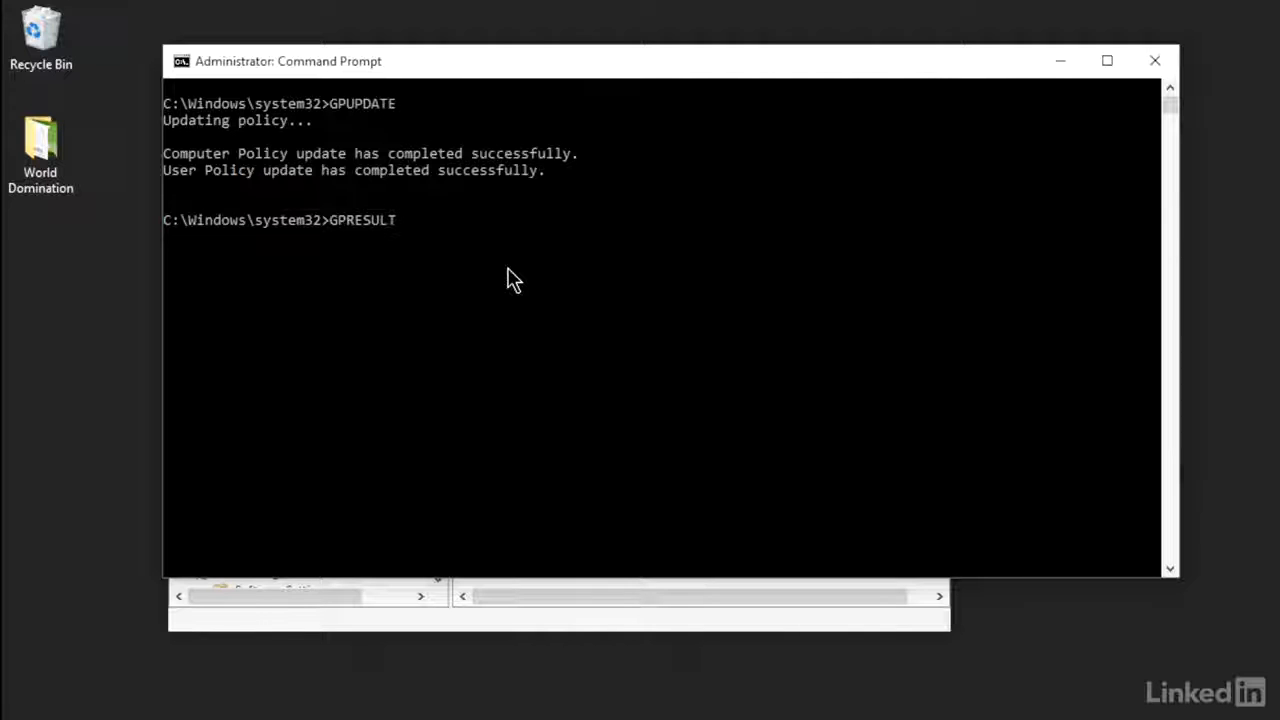
key(Return)
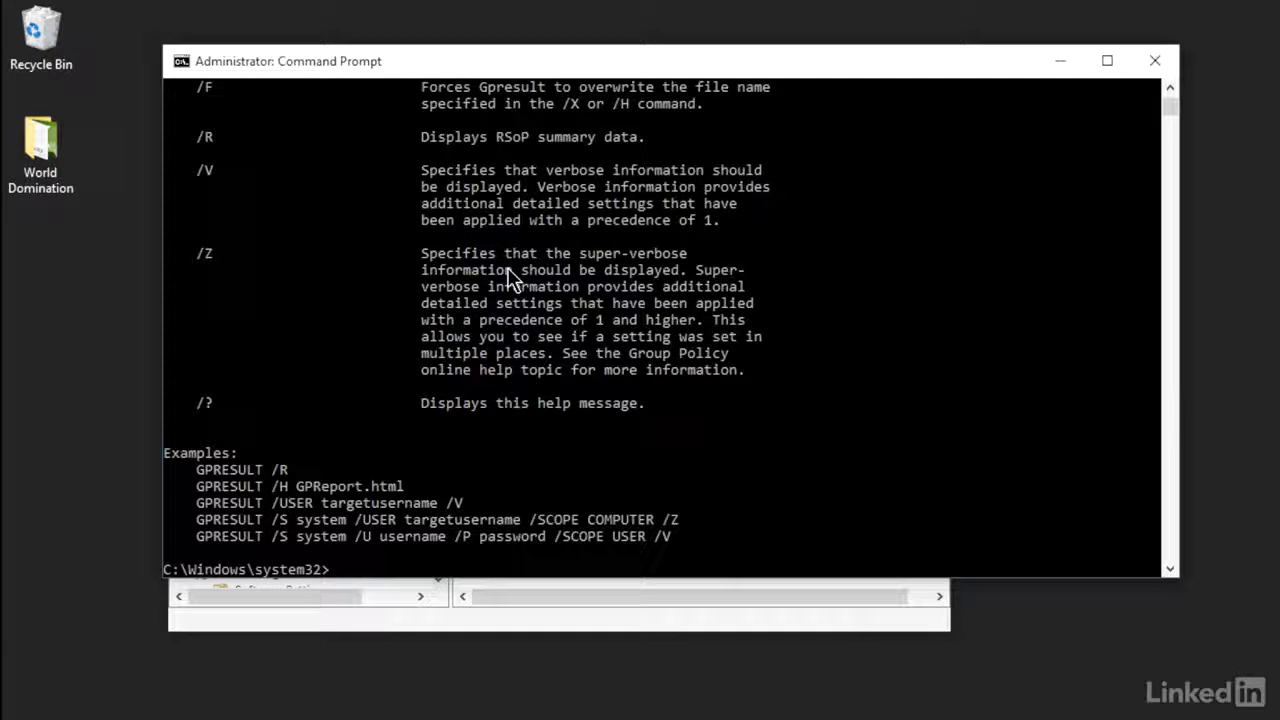
scroll(up, 3)
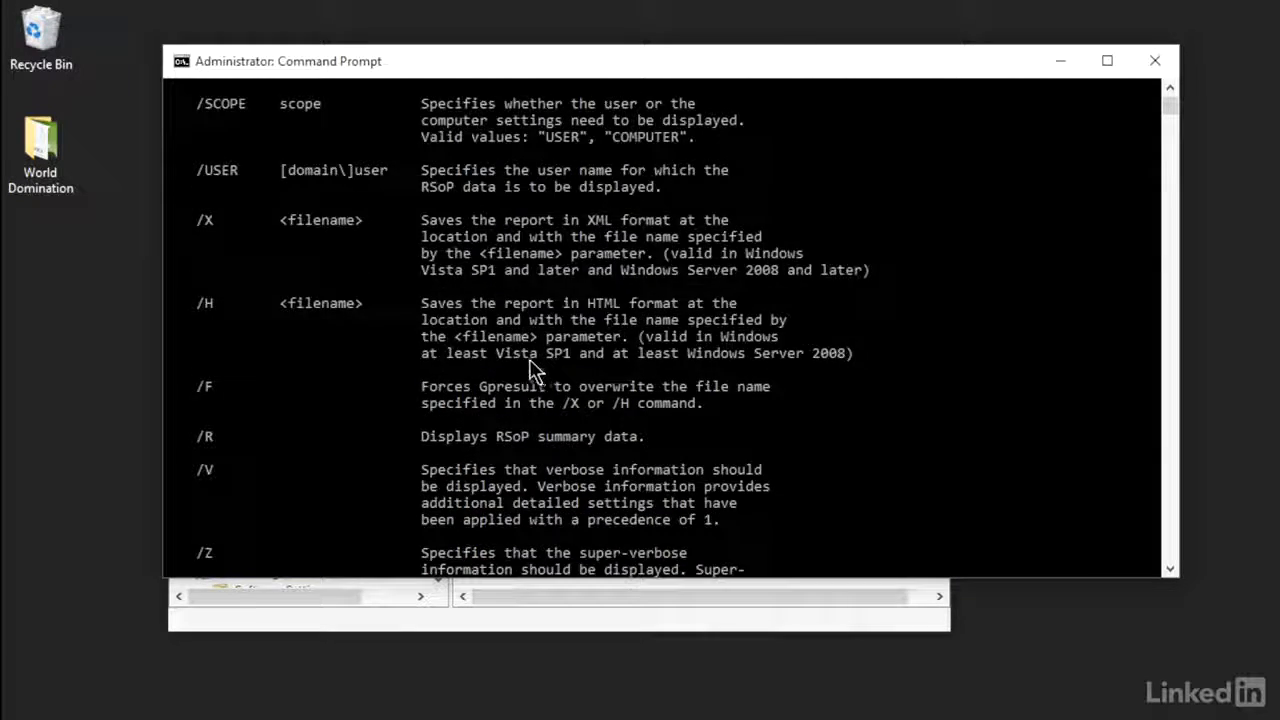
scroll(up, 3)
text(G)
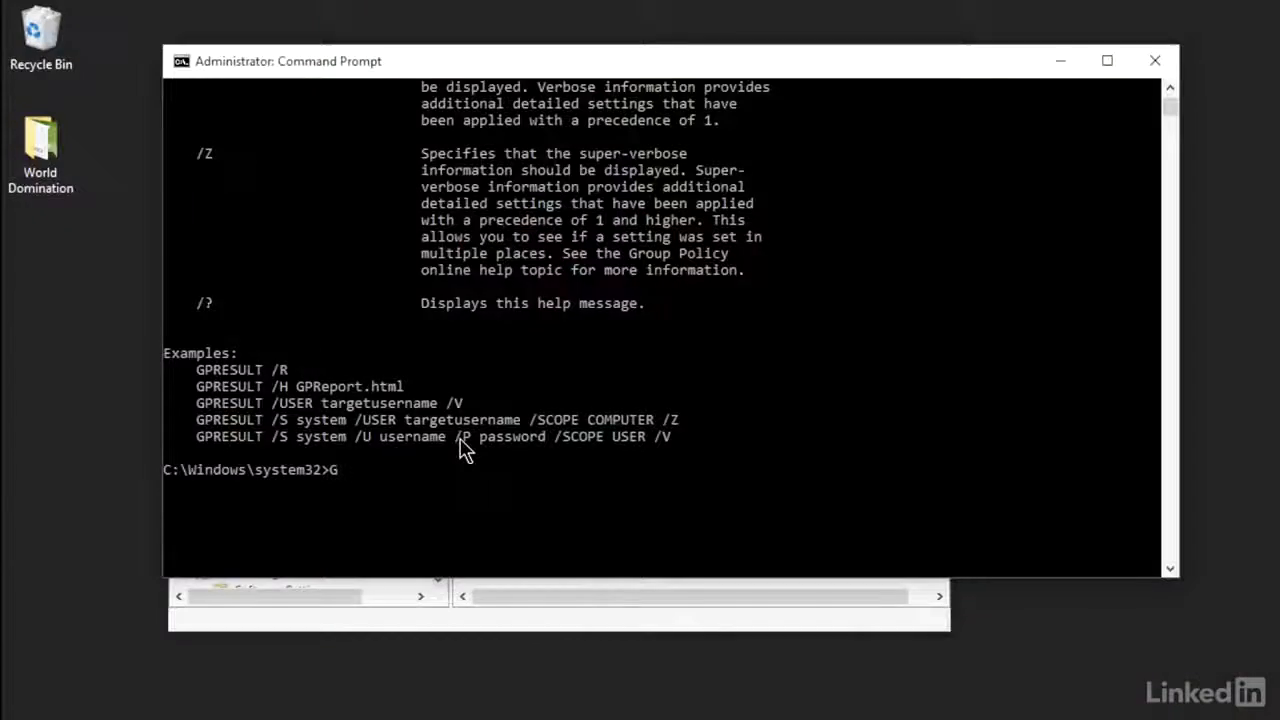
- Run GPRESULT /USER STUDIO for the STUDIO user's policy report
text(PRE)
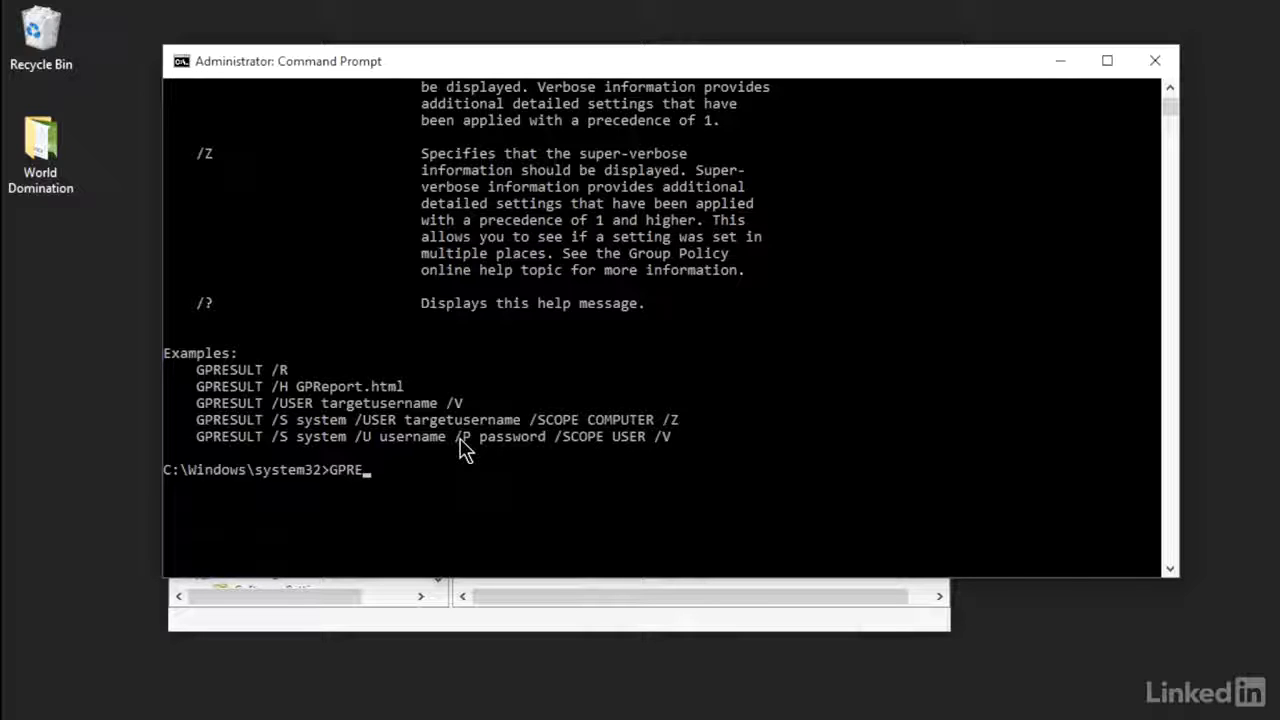
text(SULT)
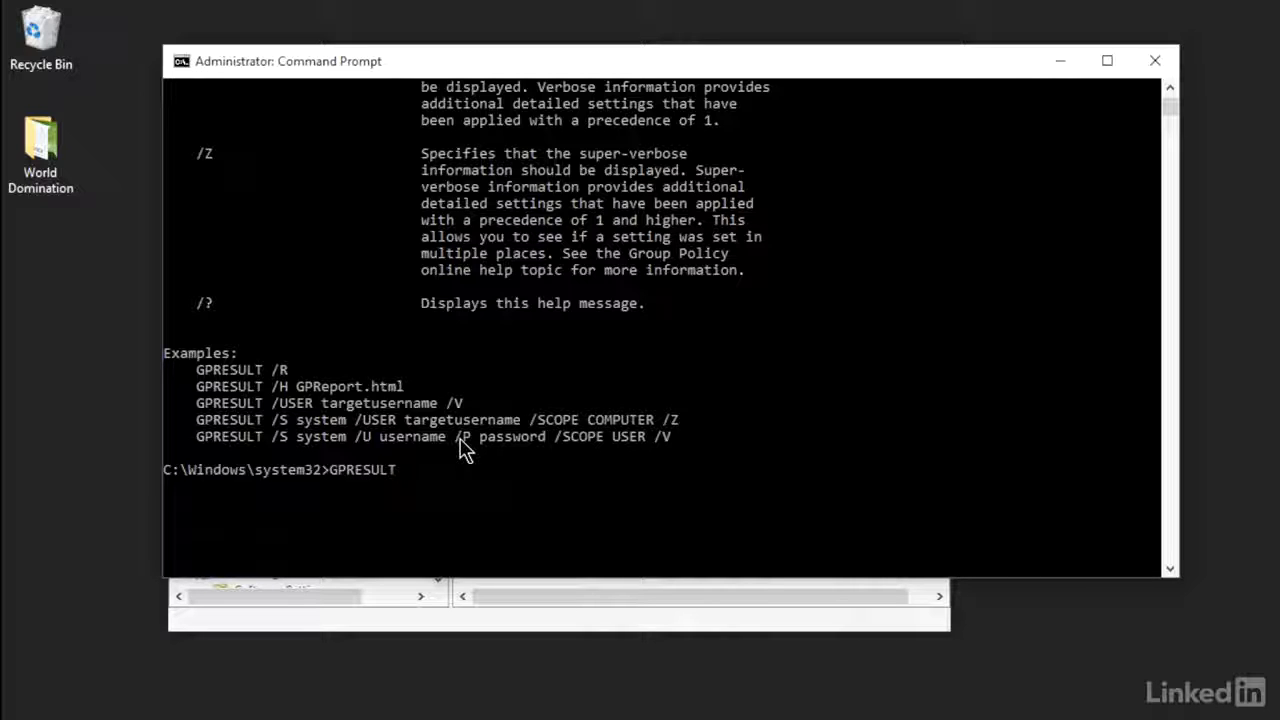
text(/USE)
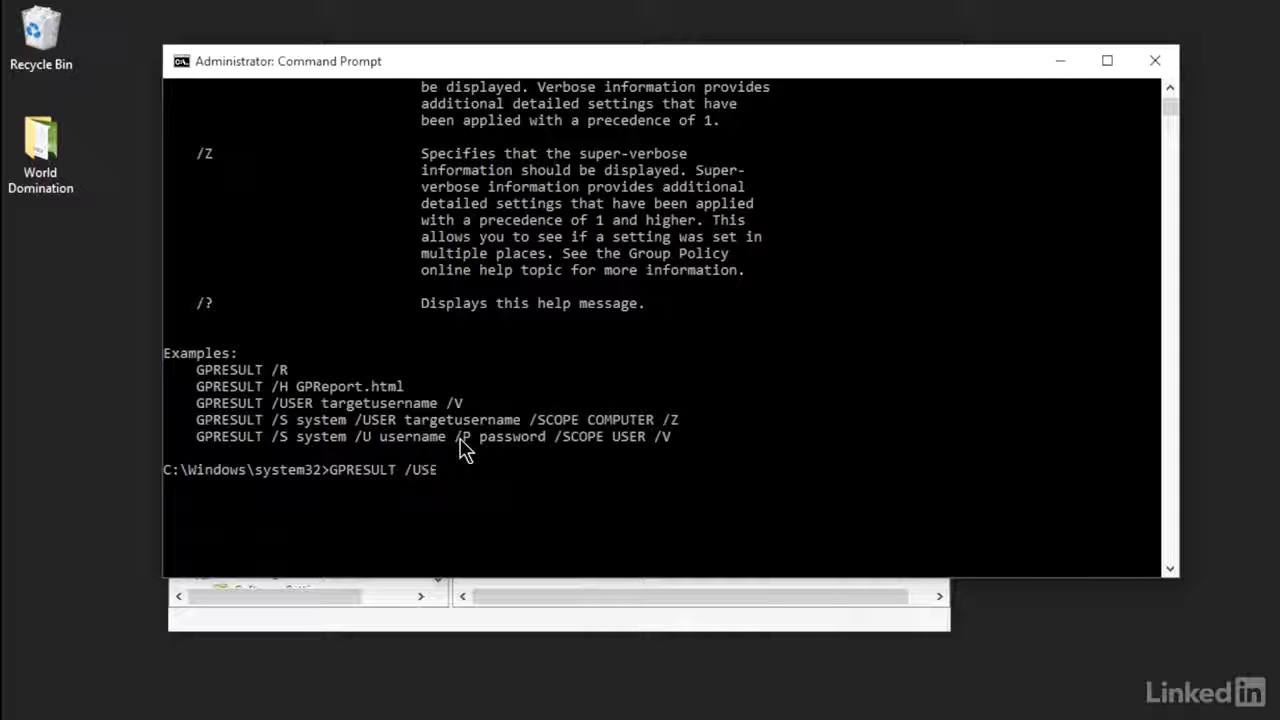
text(R STU)
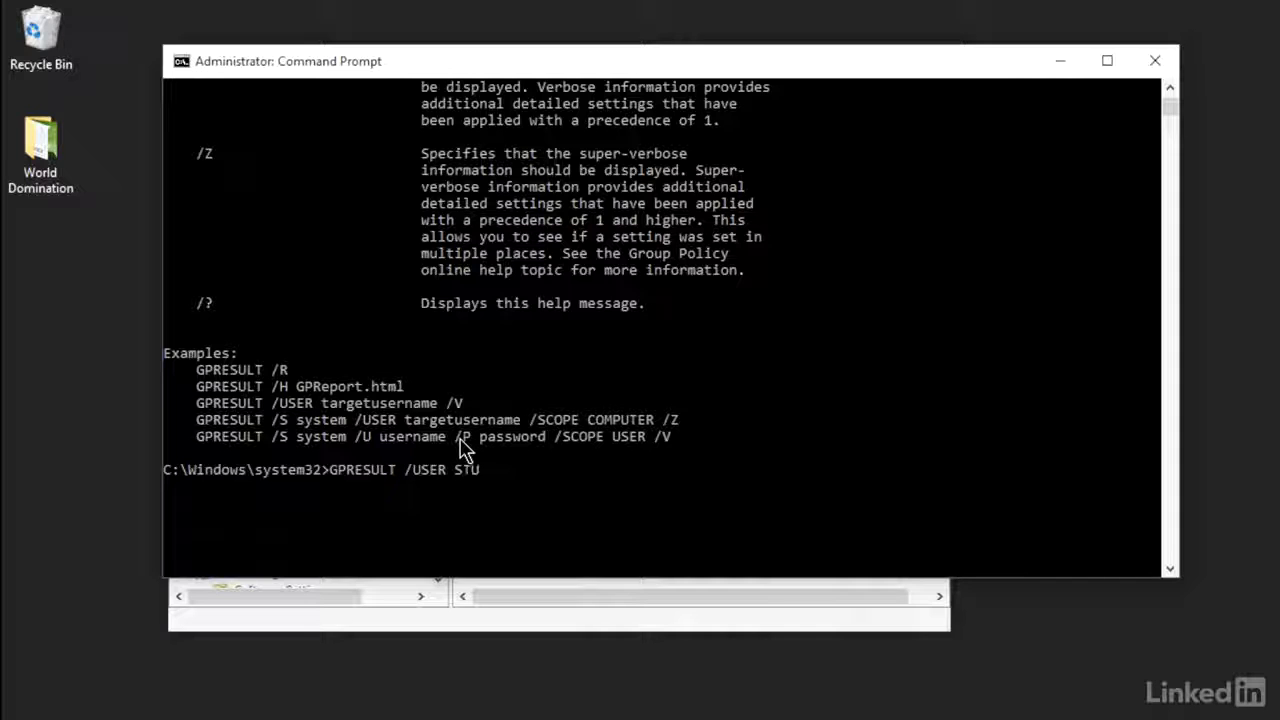
text(DIO /)
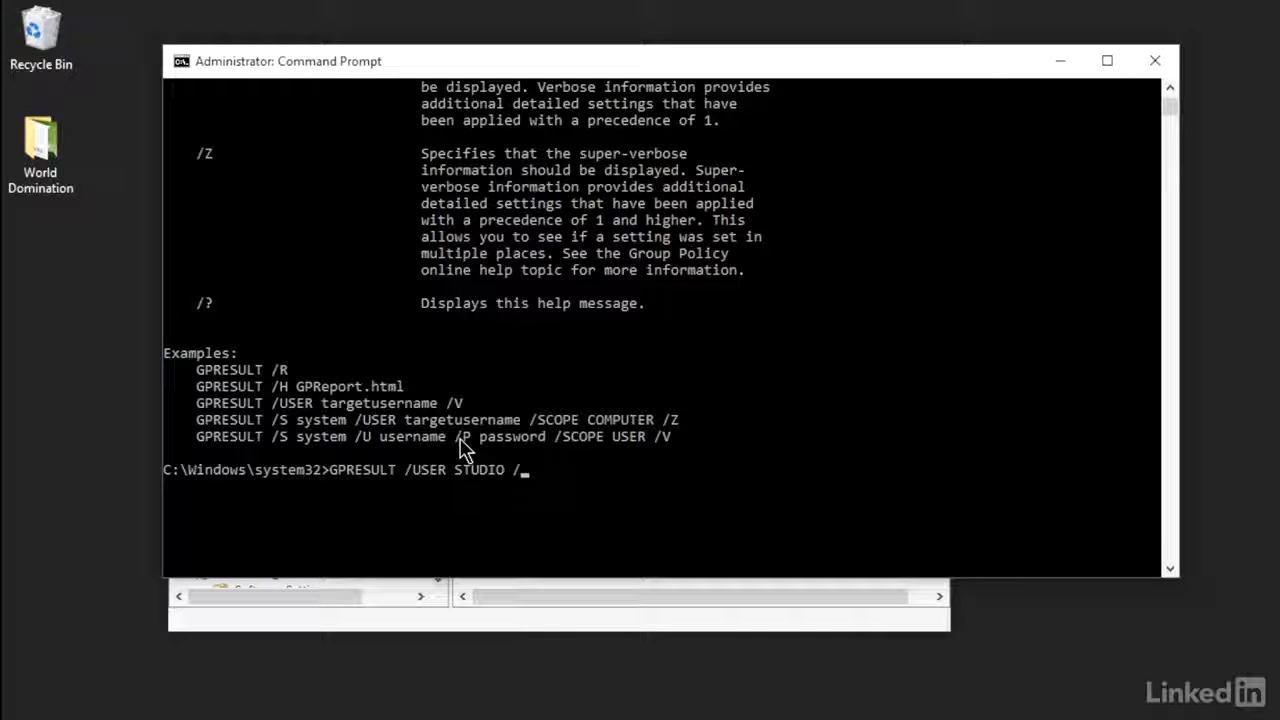
key(Return)
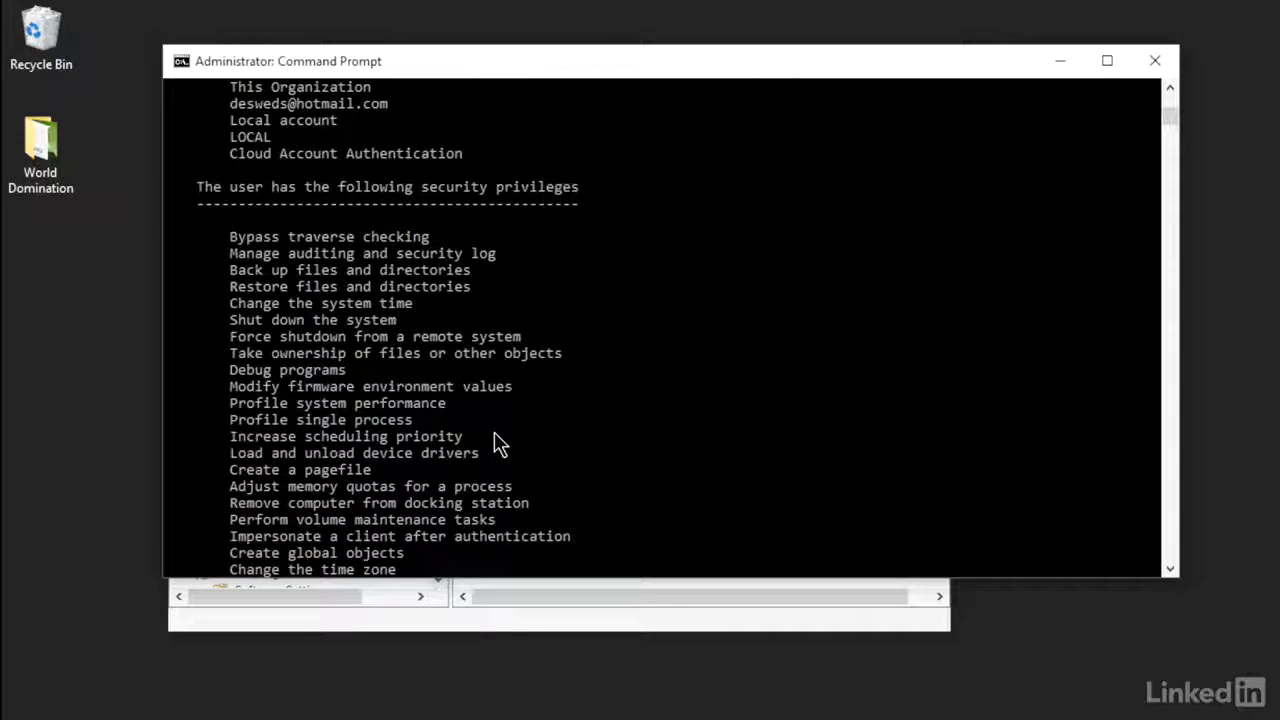
scroll(down, 3)
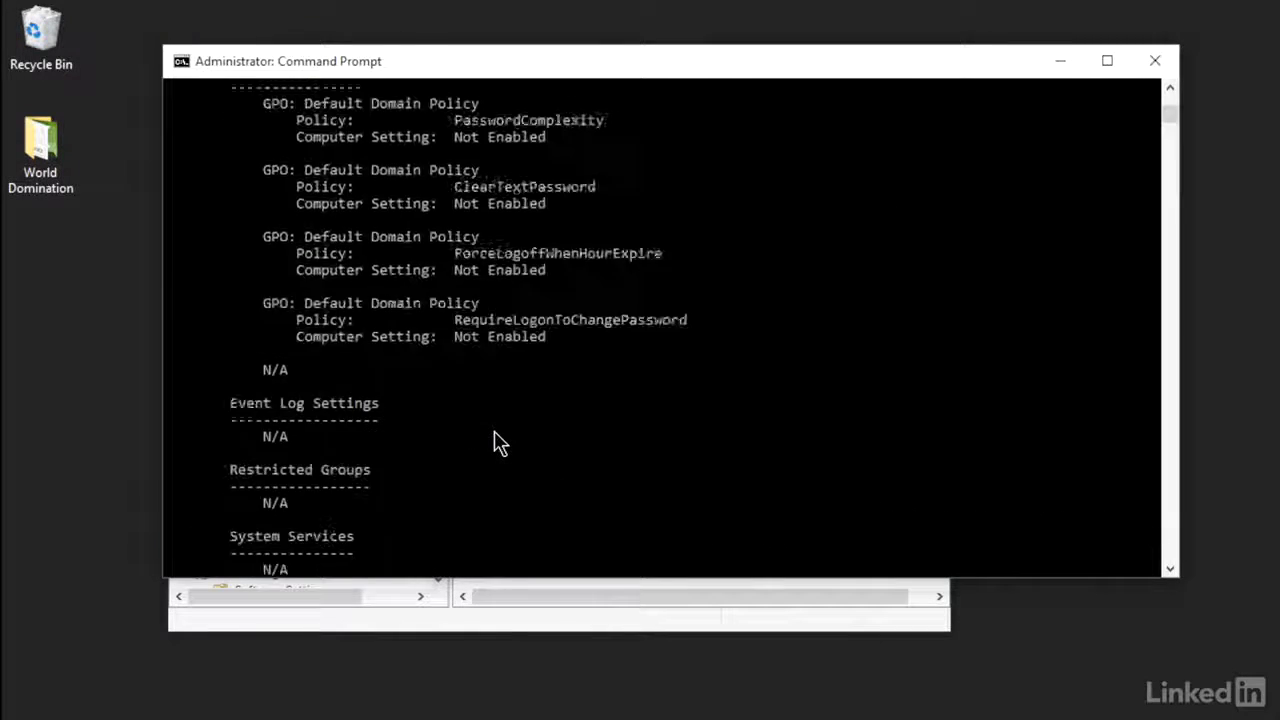
scroll(up, 3)
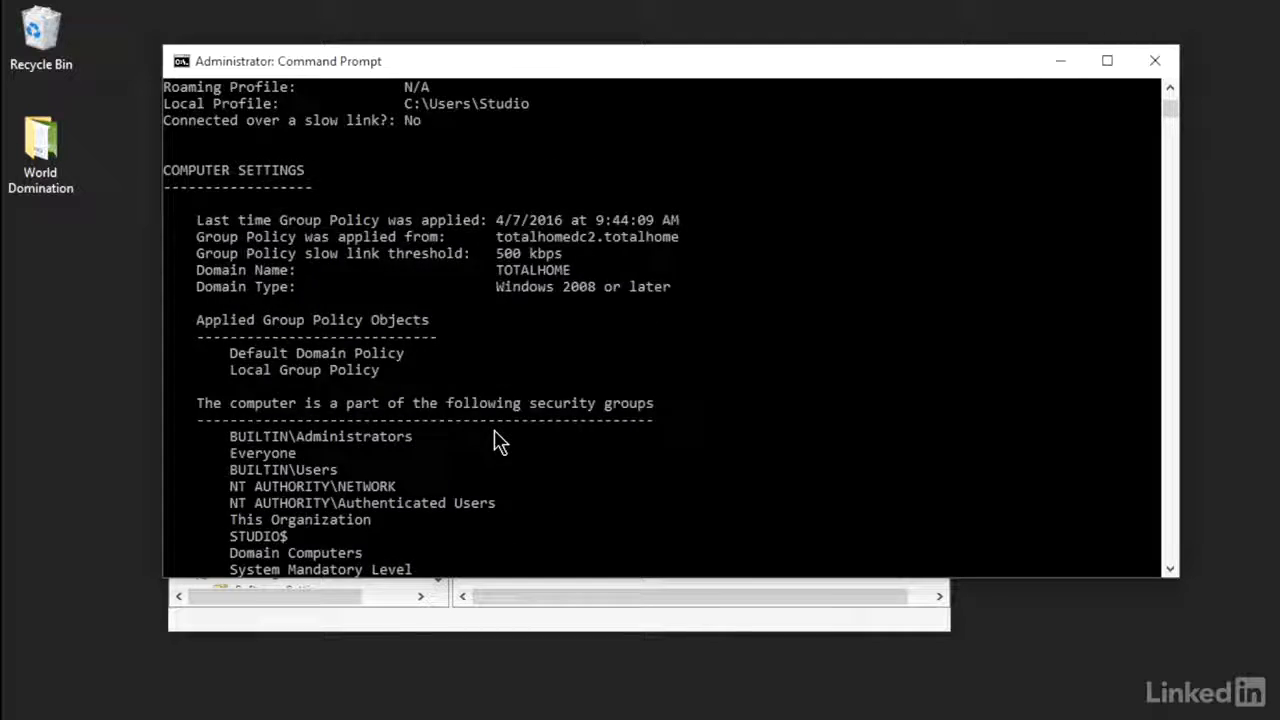
scroll(up, 3)
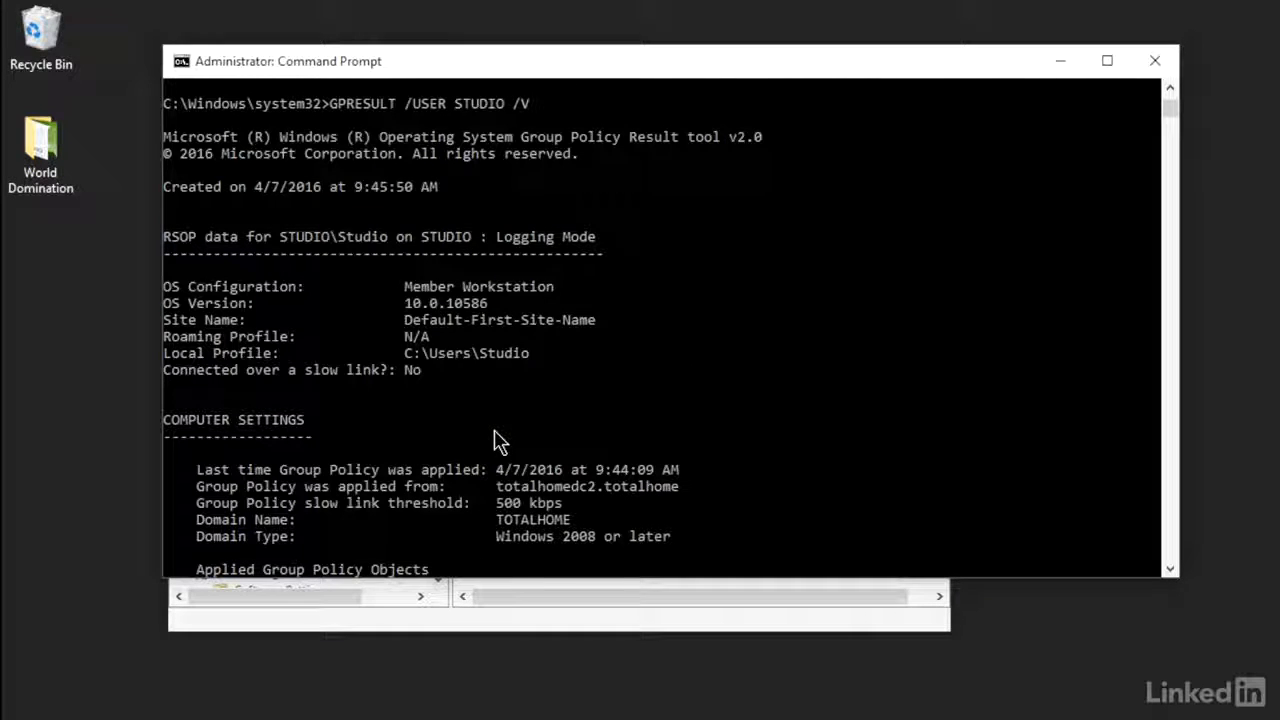
scroll(down, 3)
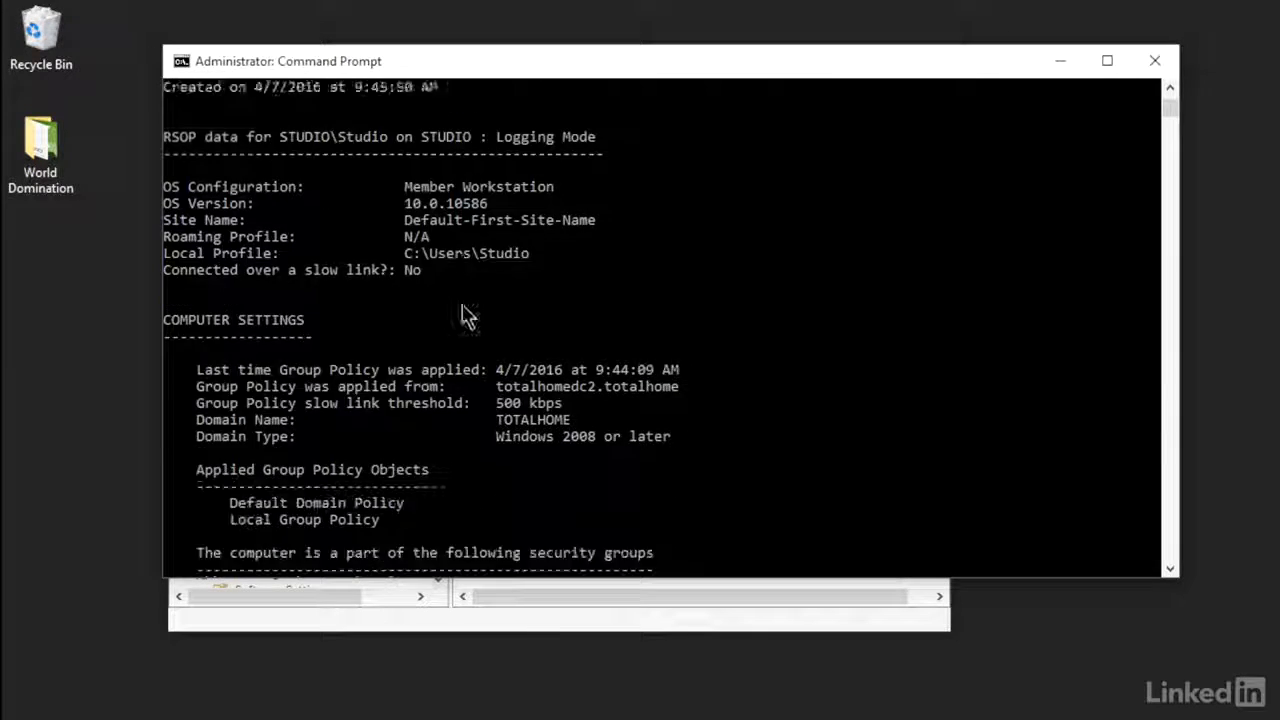
scroll(down, 3)
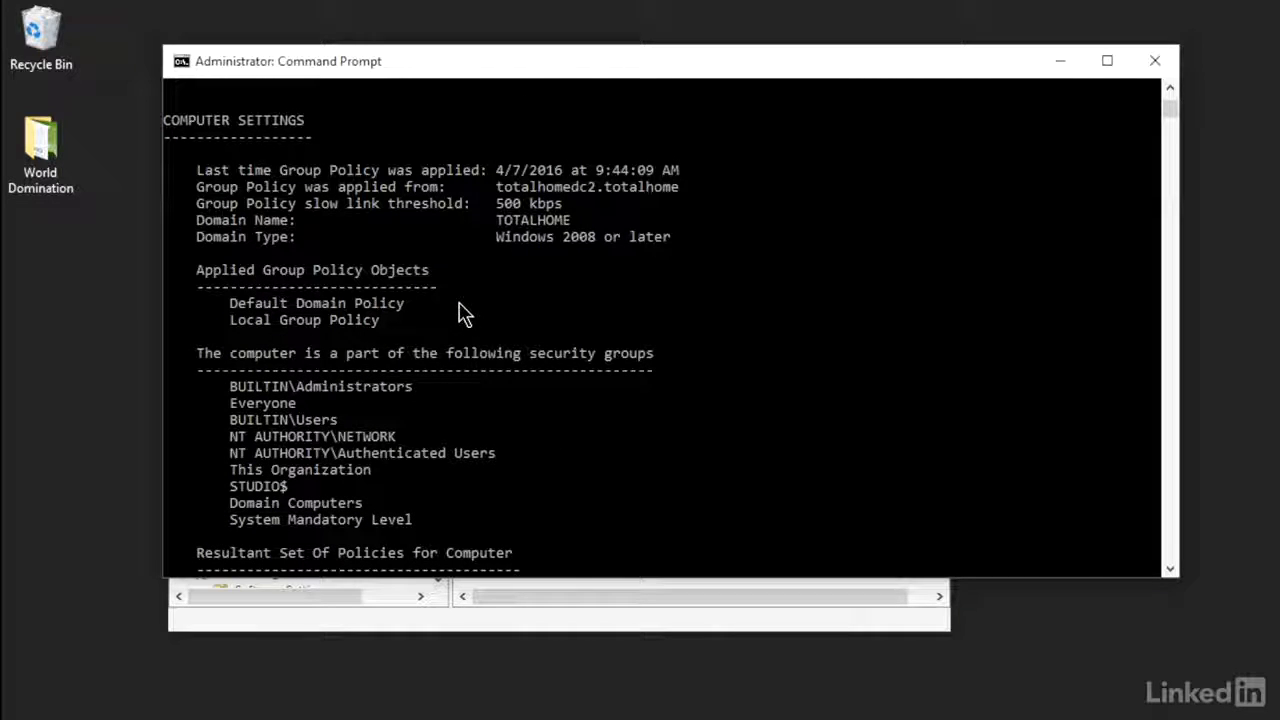
mouse_move(458, 303)
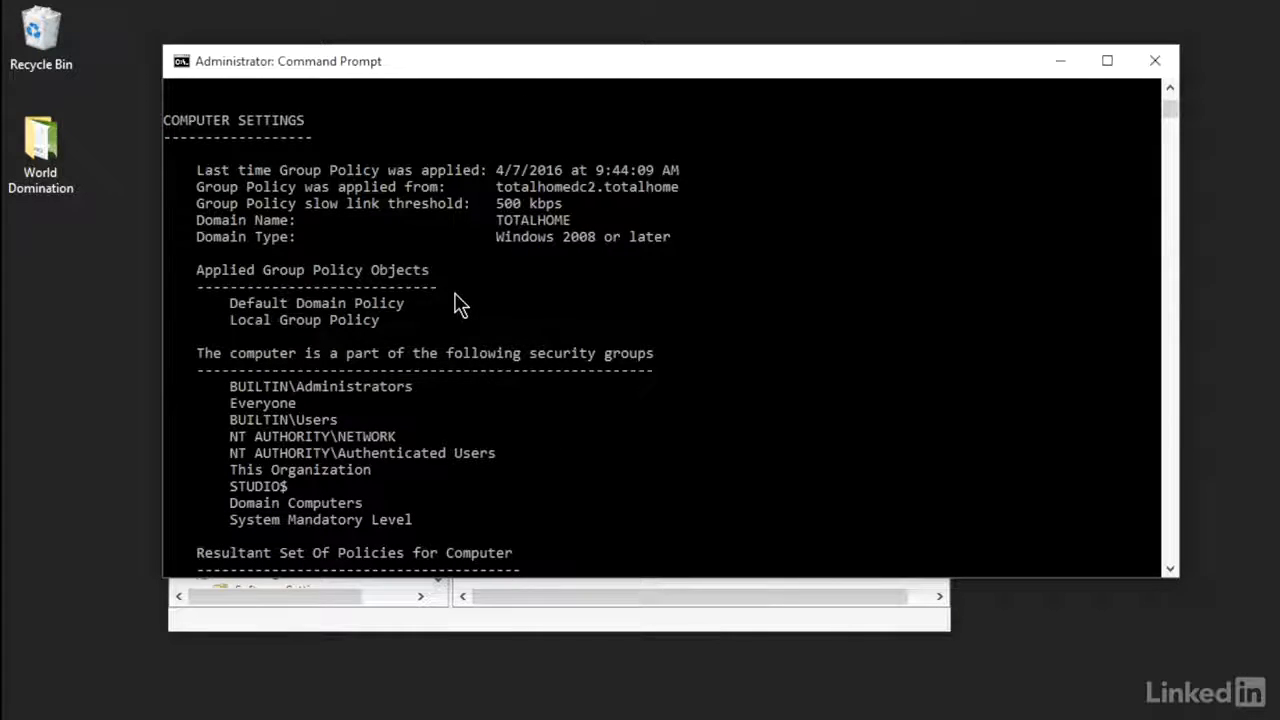
scroll(down, 3)
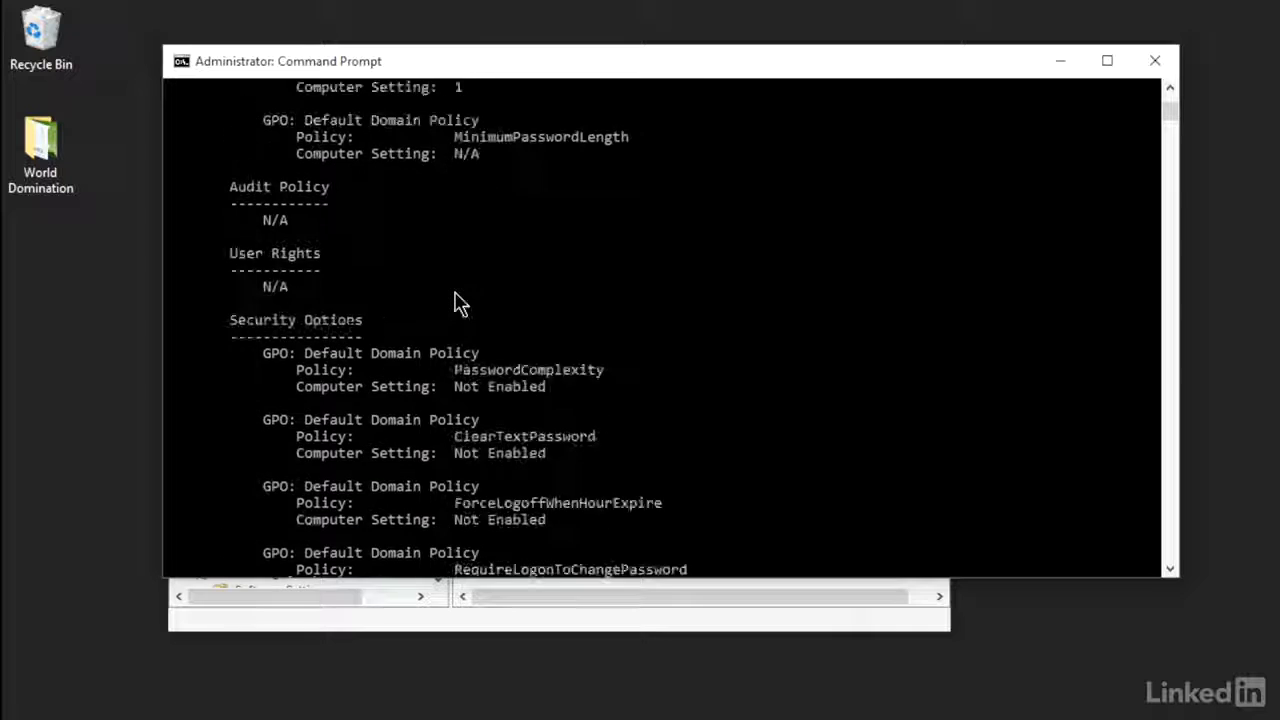
scroll(down, 3)
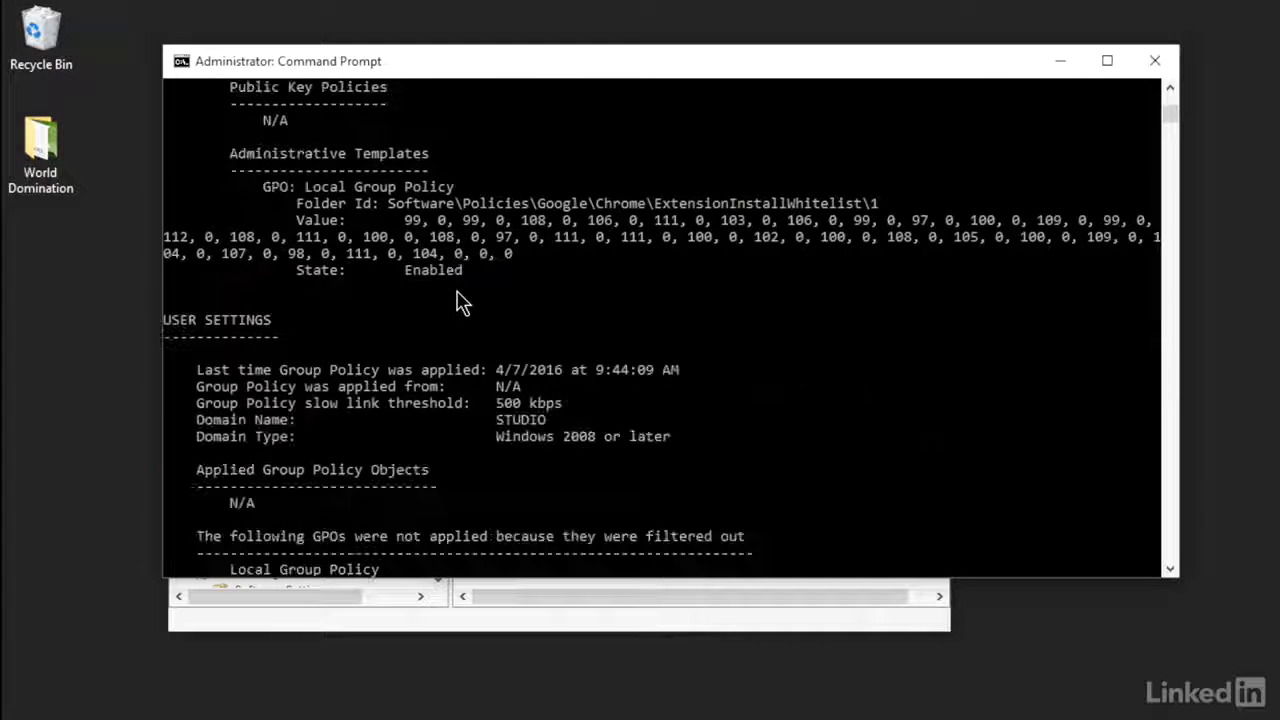
scroll(down, 3)
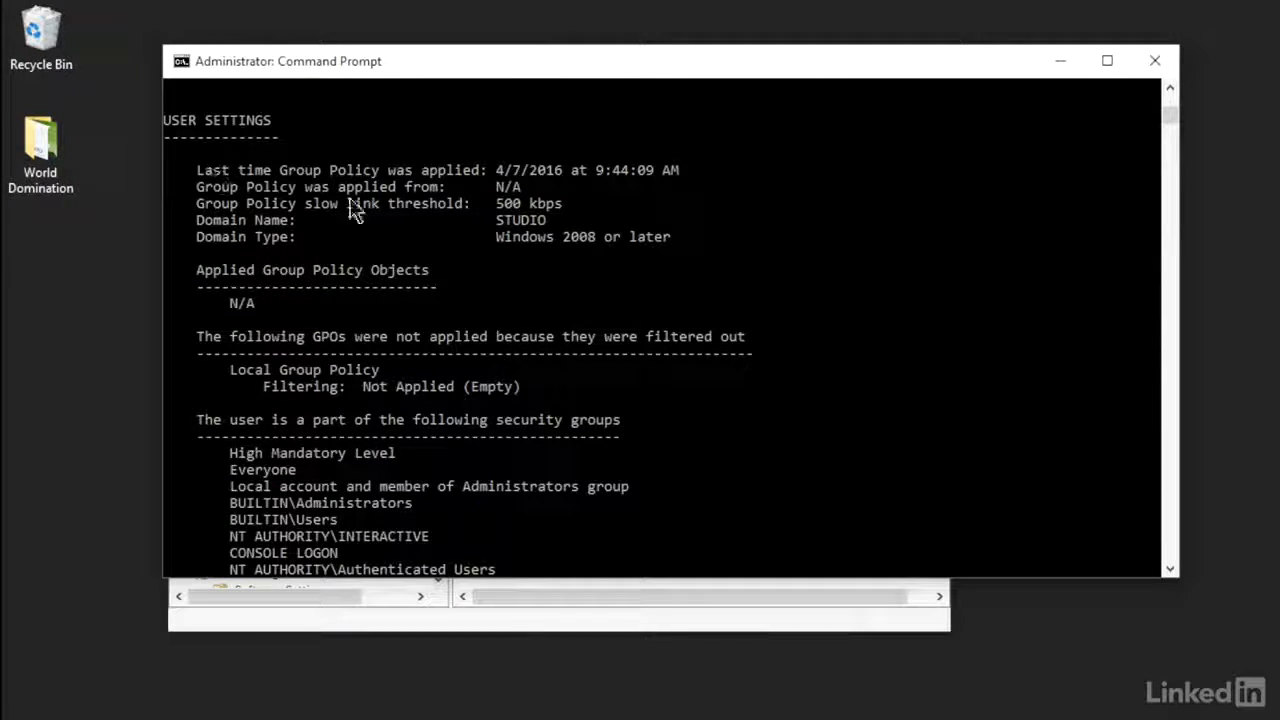
scroll(down, 3)
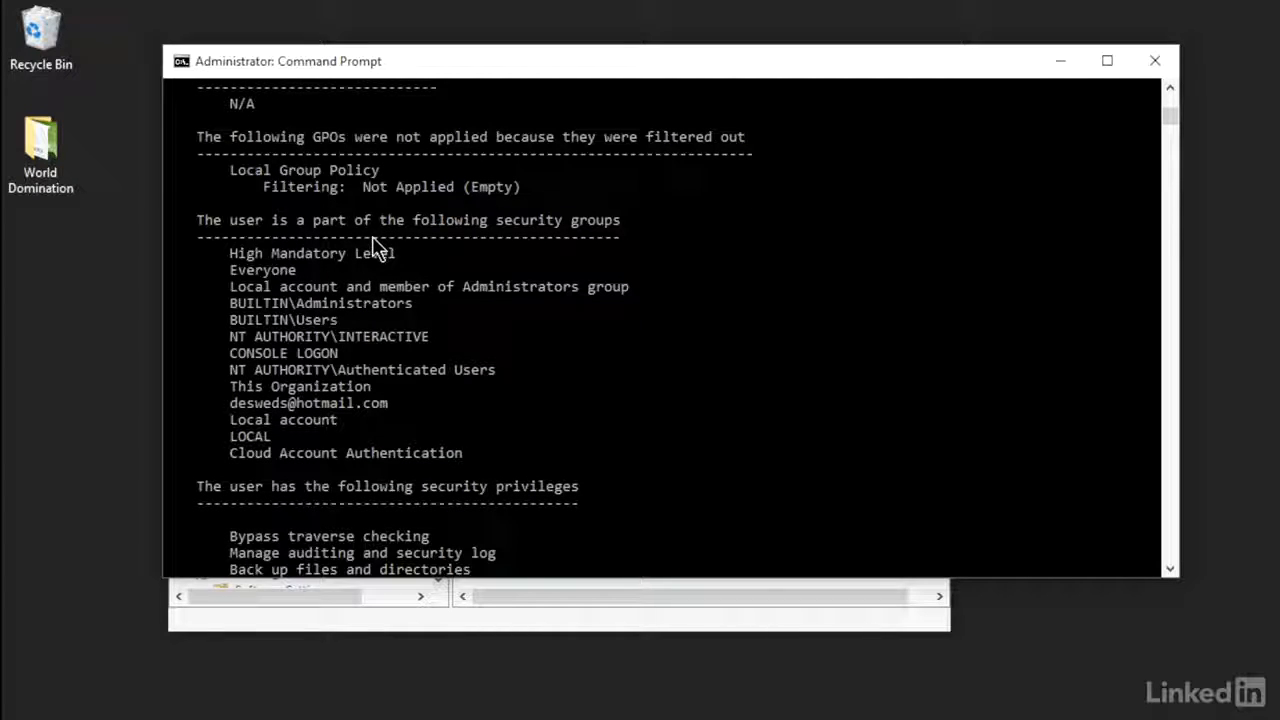
mouse_move(408, 252)
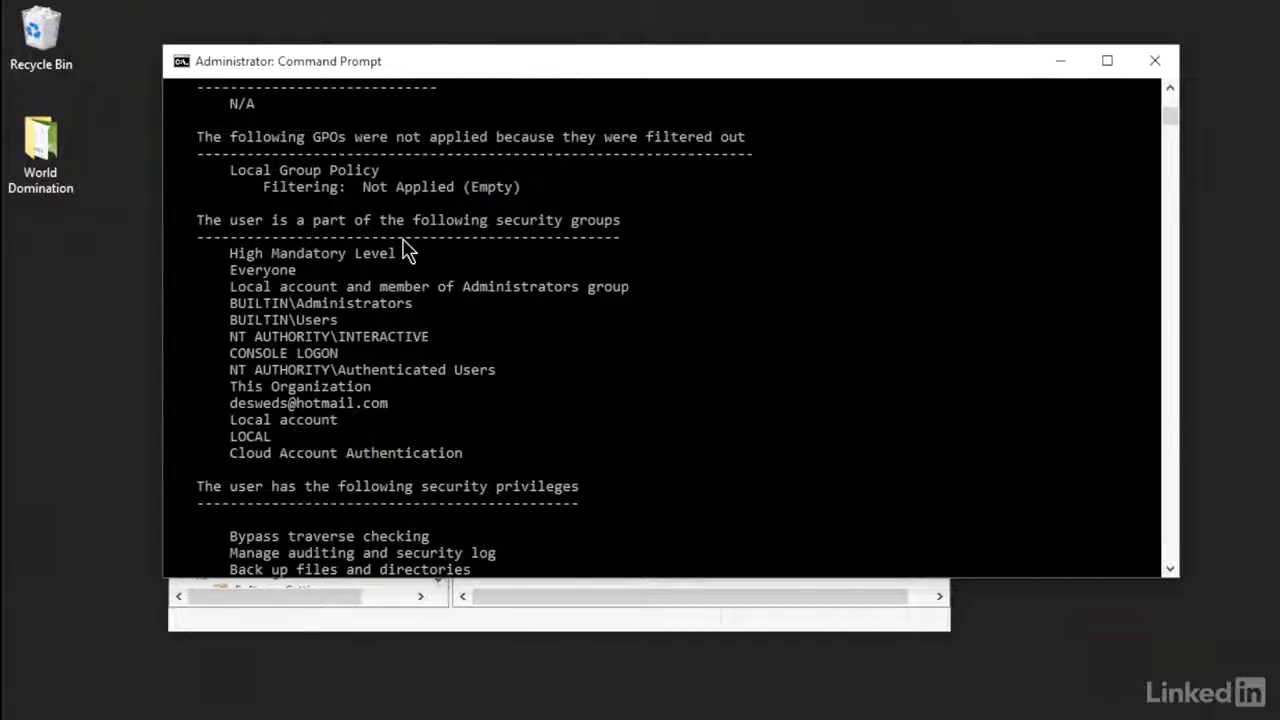
scroll(down, 3)
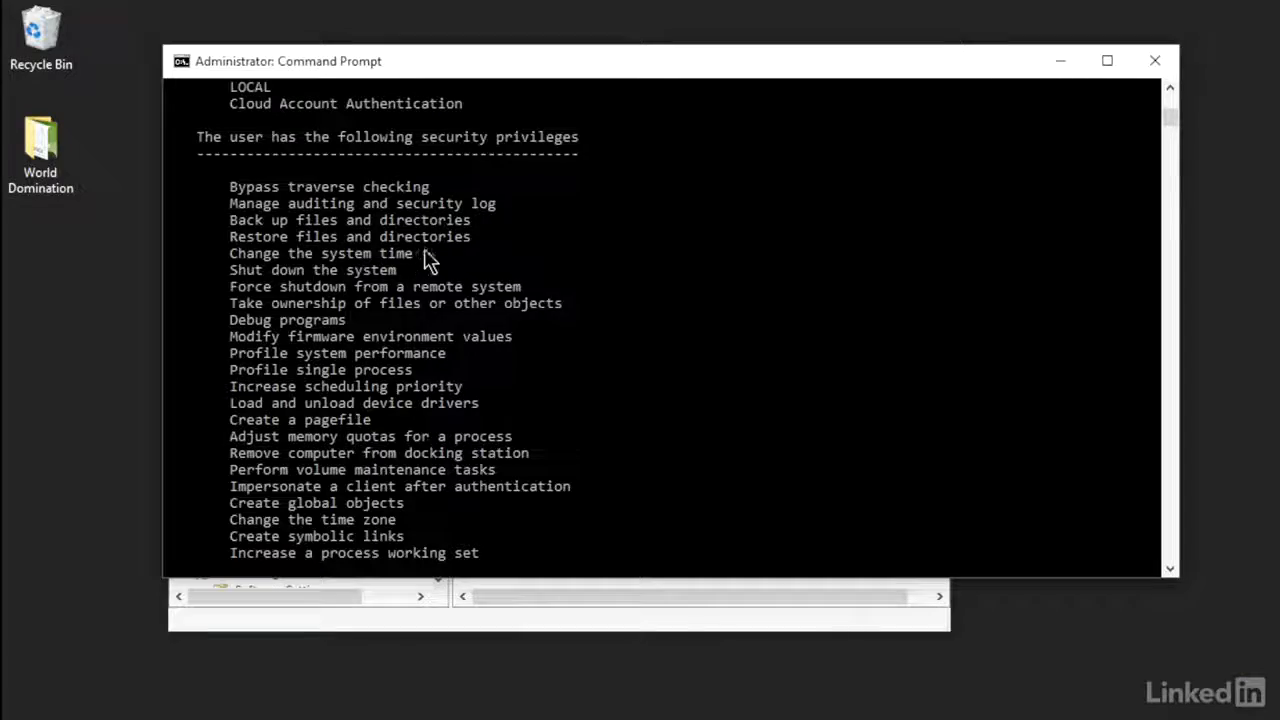
mouse_move(427, 253)
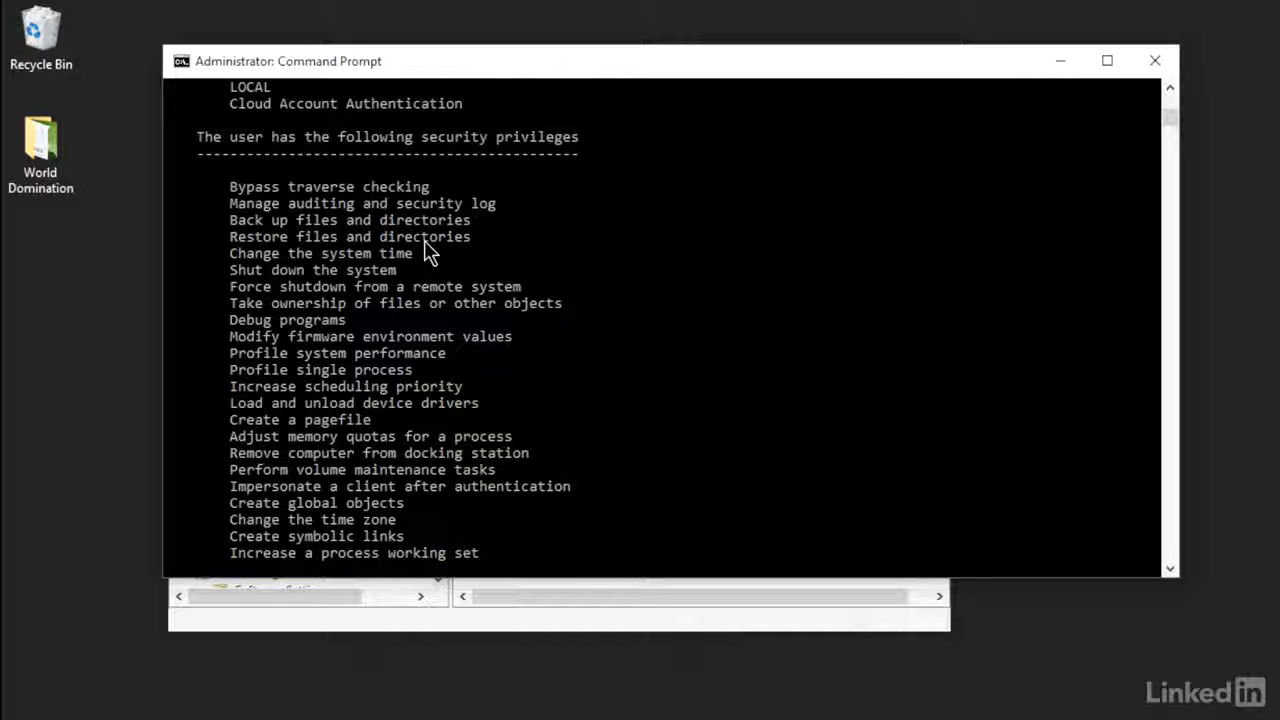
mouse_move(375, 383)
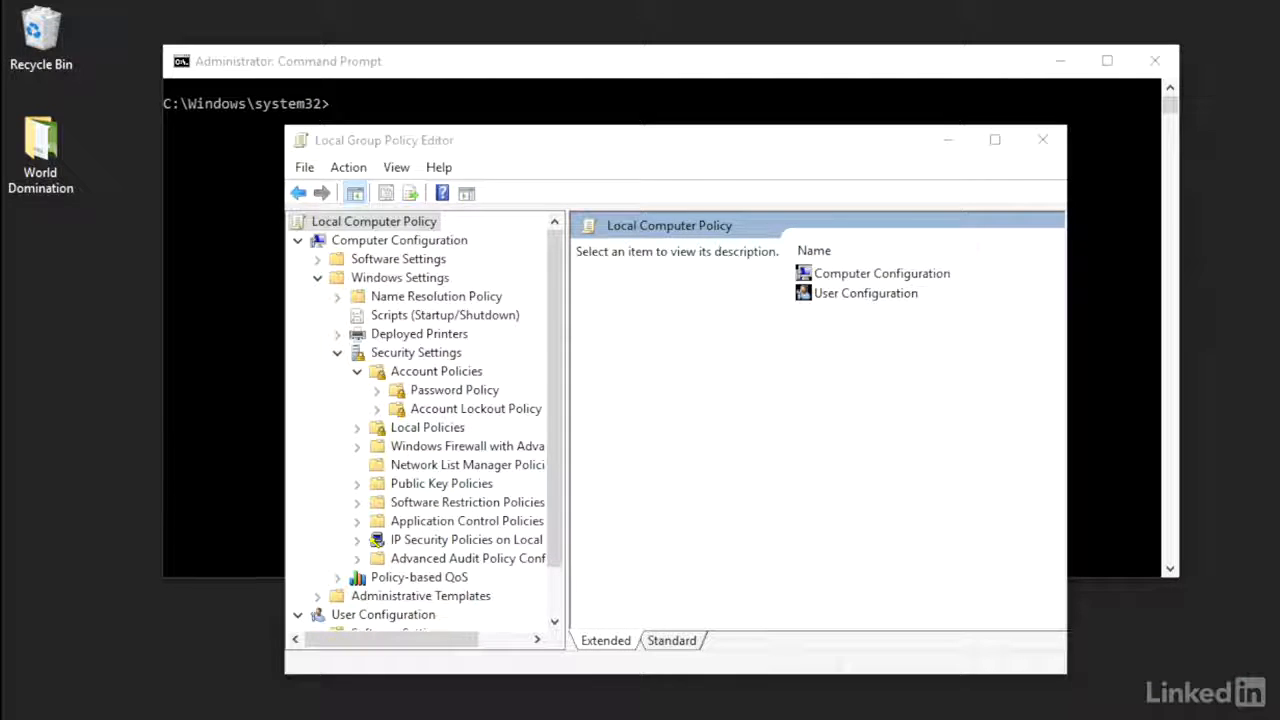
mouse_move(700, 150)
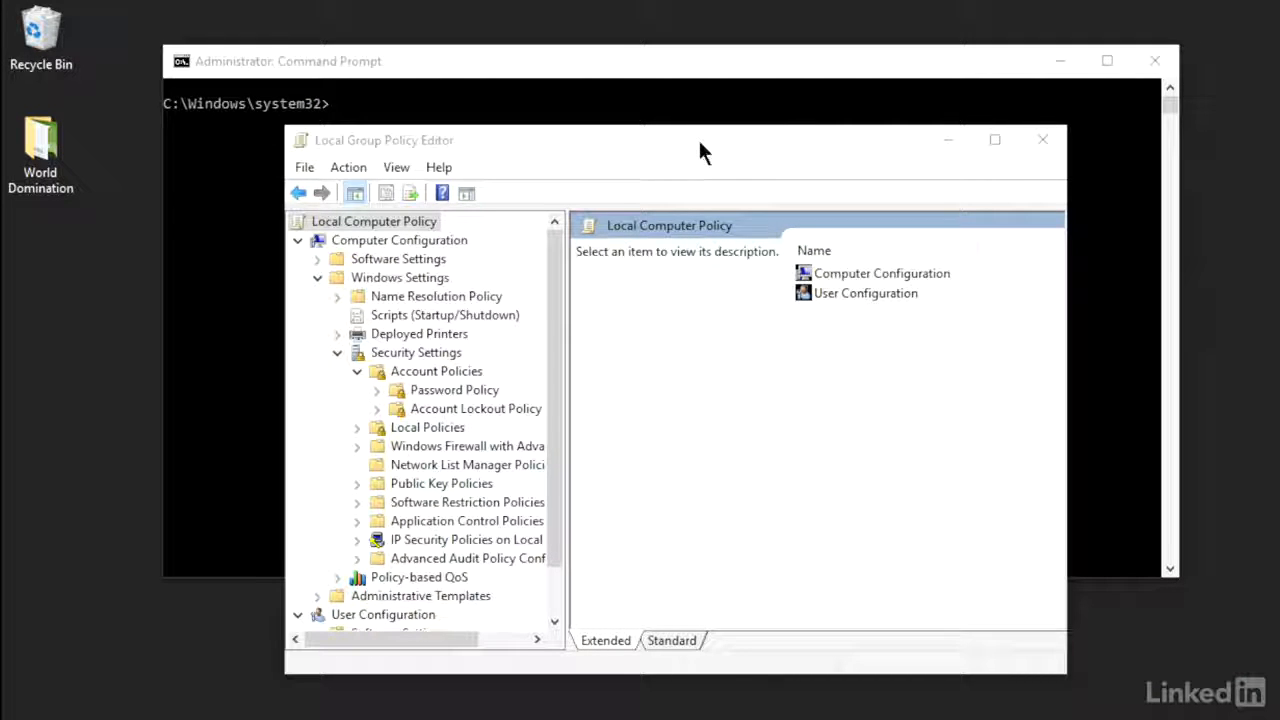
- Drag the Local Group Policy Editor window aside to uncover the console
drag(700, 140, 710, 160)
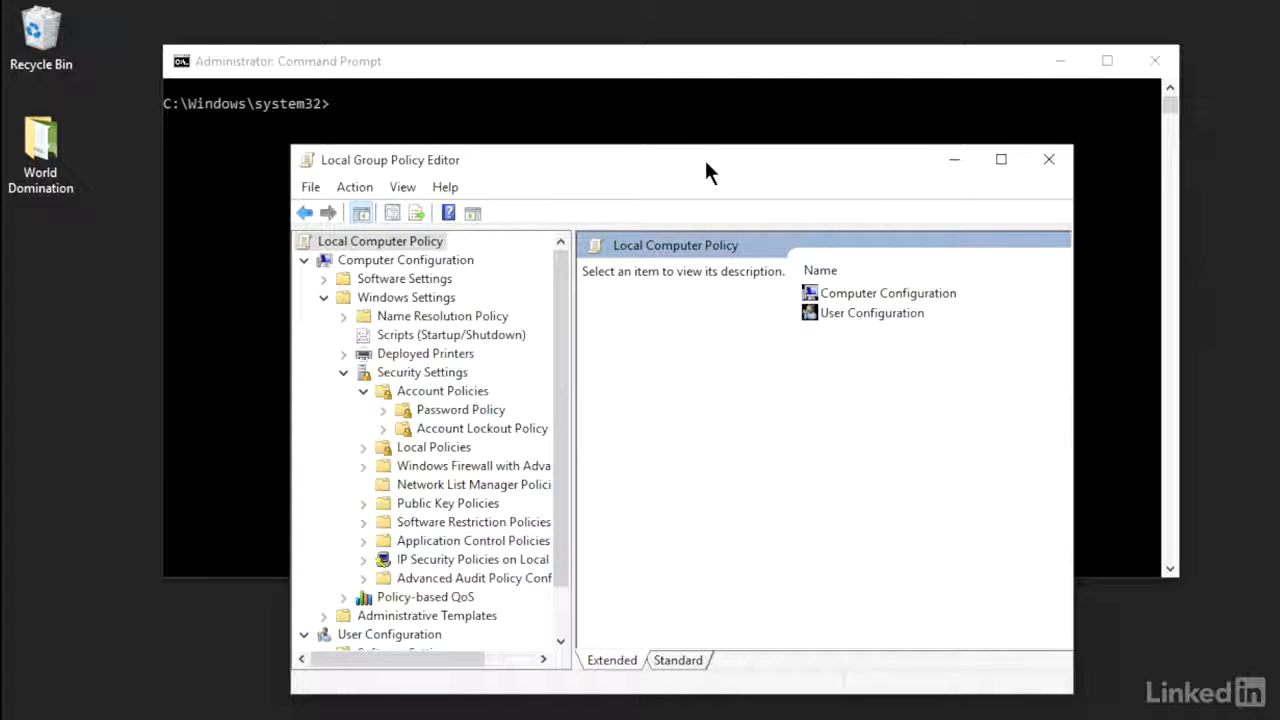
mouse_move(715, 133)
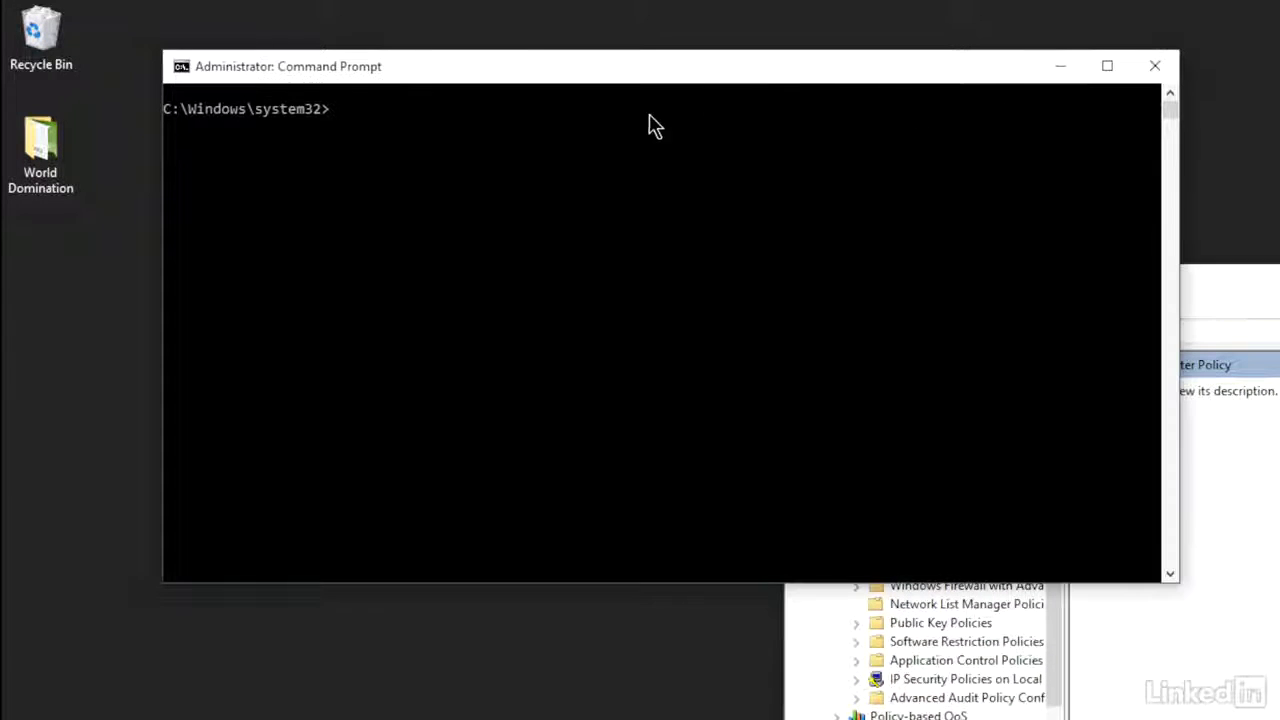
mouse_move(620, 138)
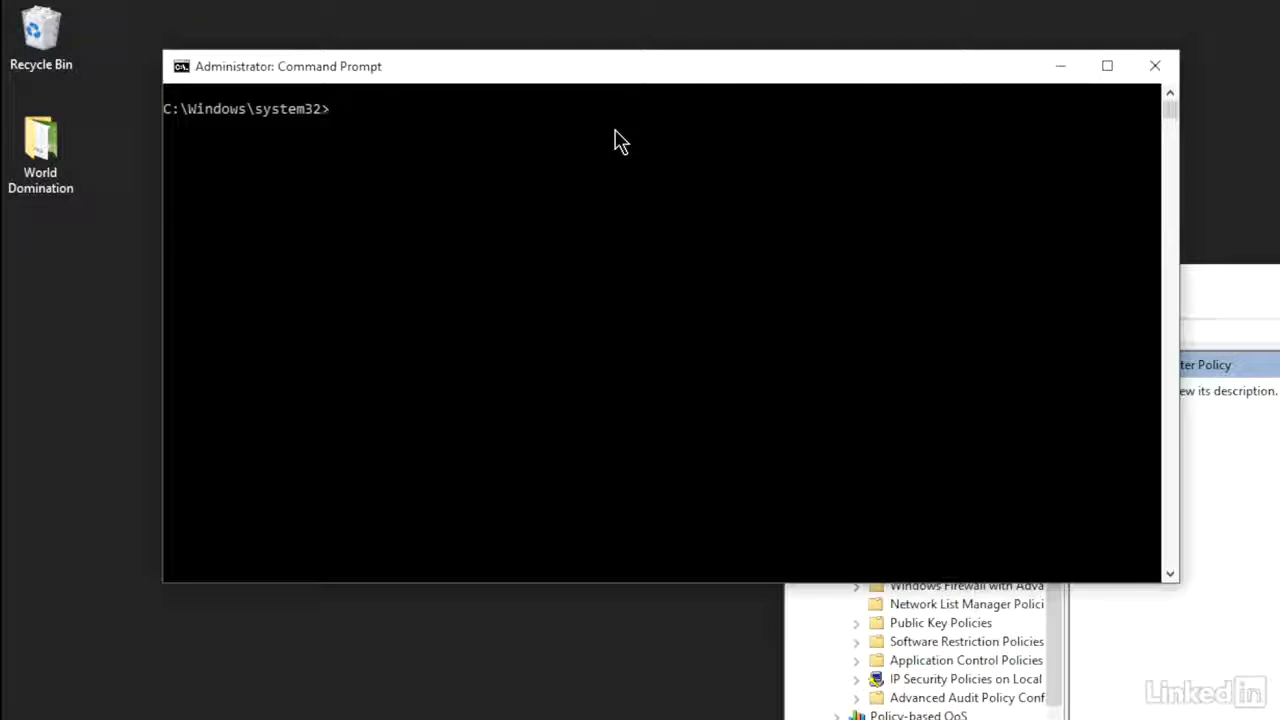
- Run tasklist and scroll the output to find mmc.exe with PID 5808
text(tasklis)
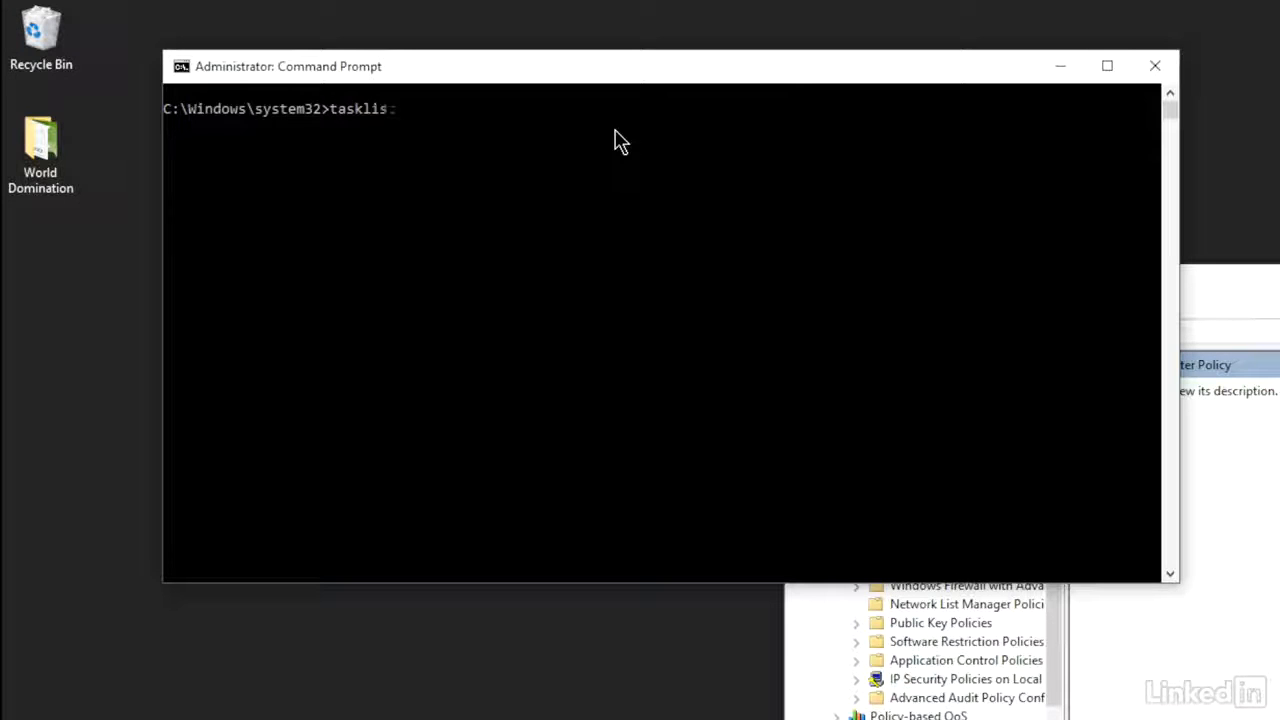
key(Return)
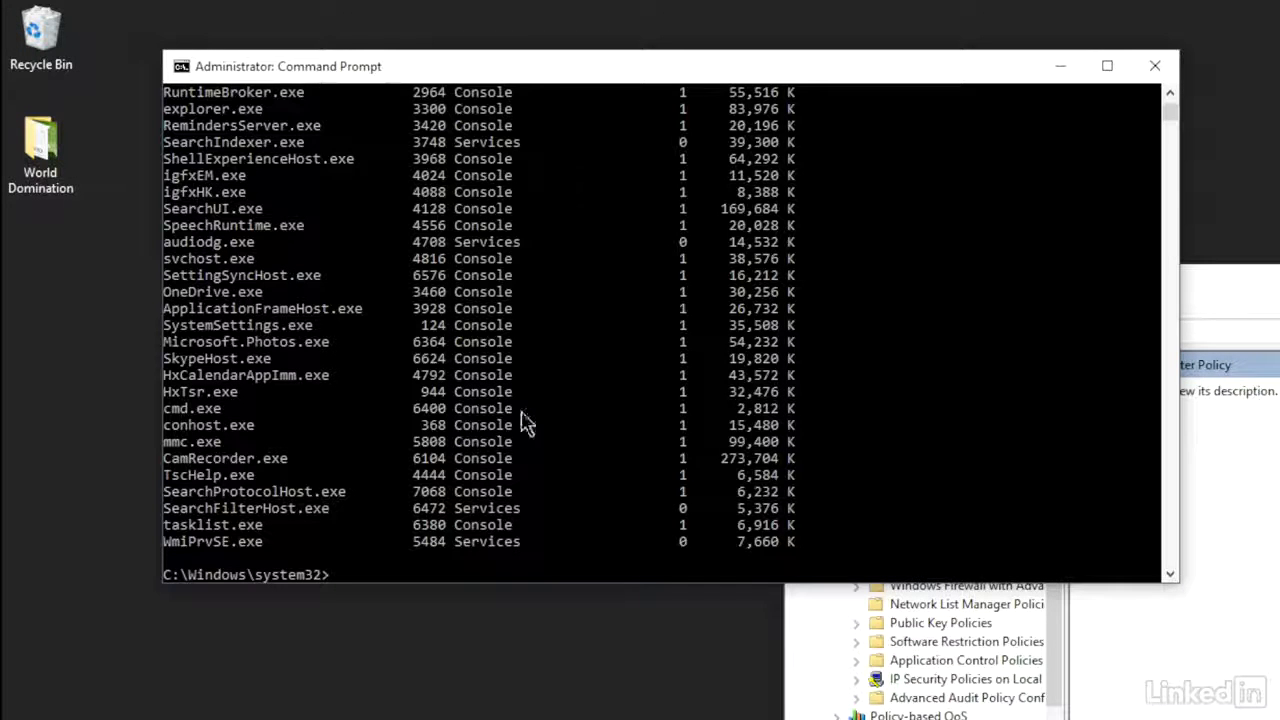
scroll(up, 3)
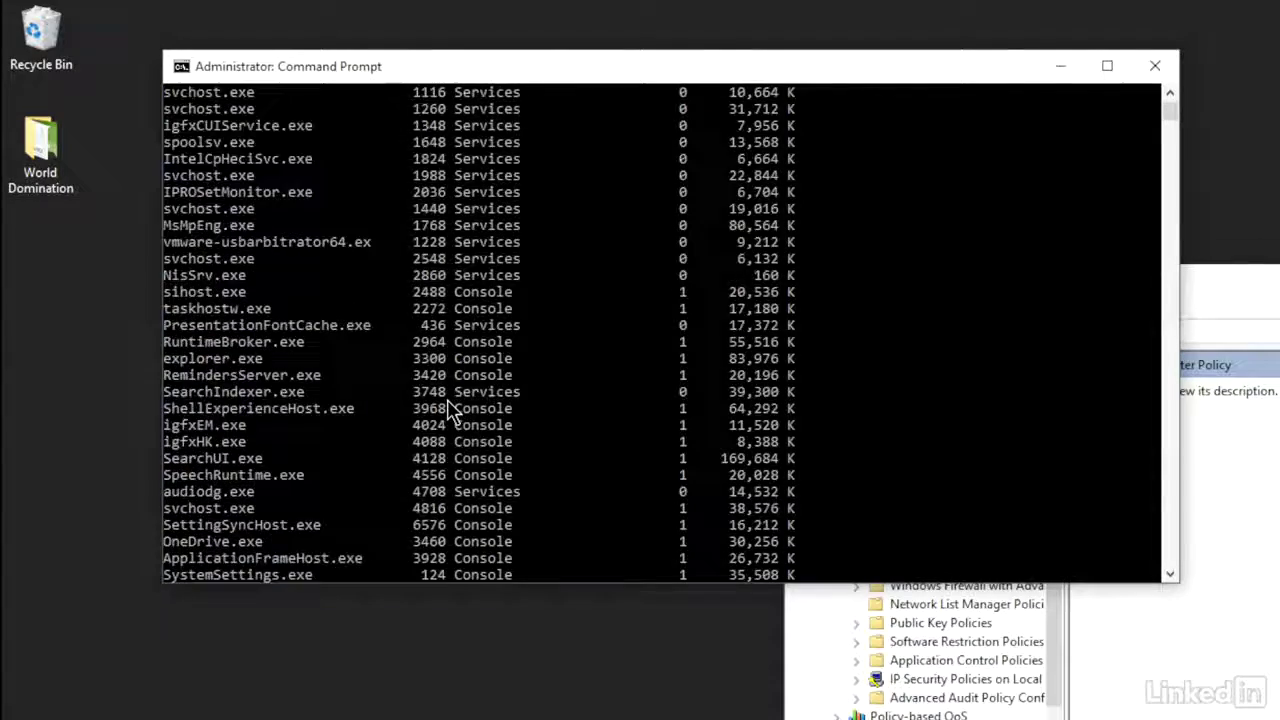
scroll(up, 3)
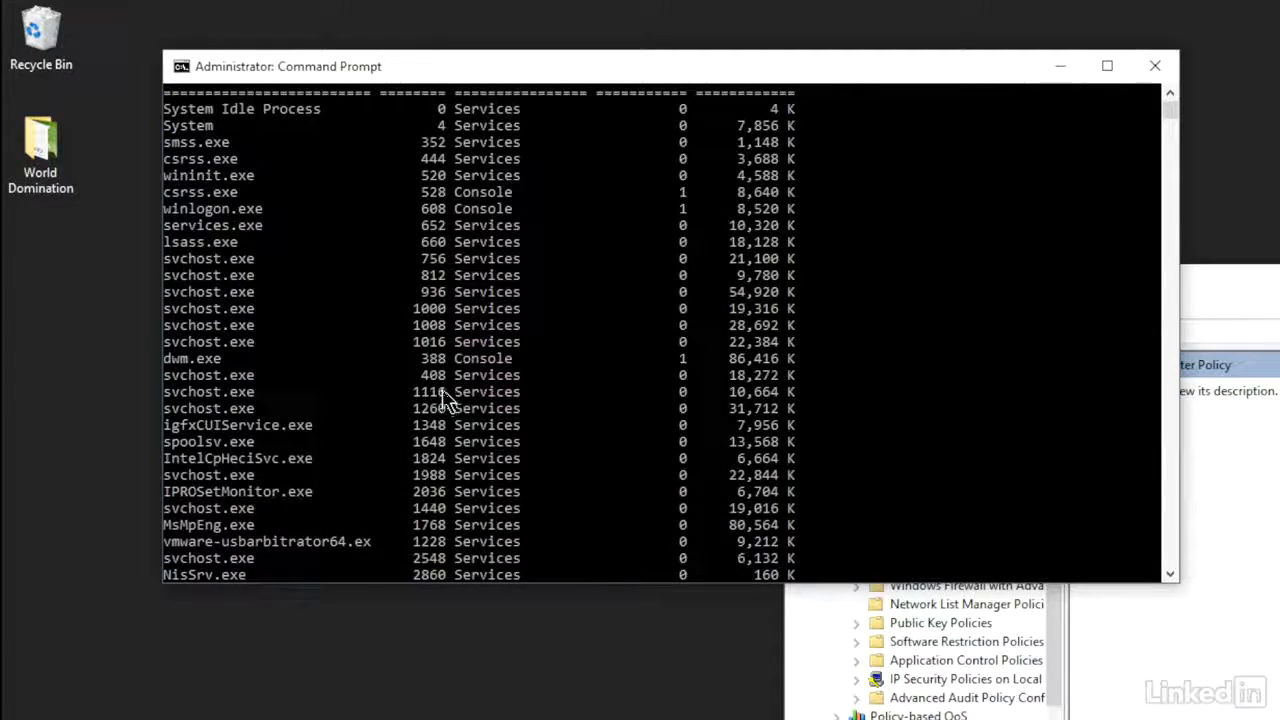
scroll(down, 3)
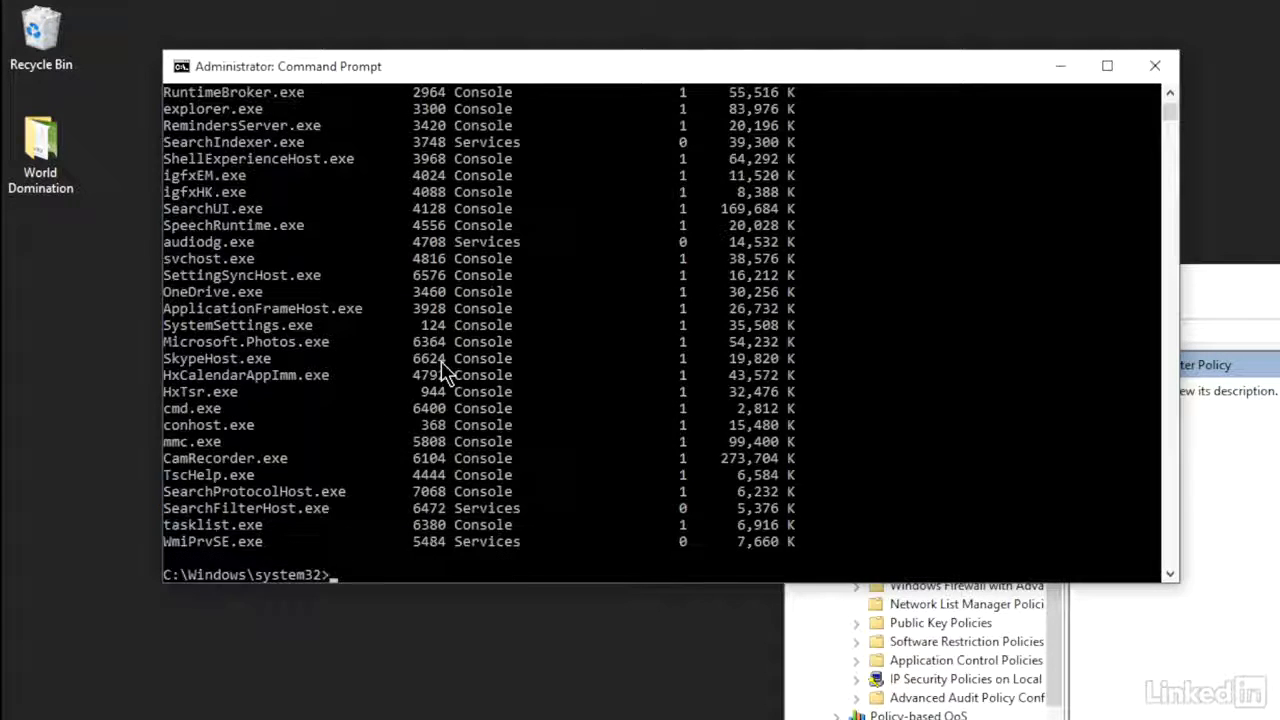
mouse_move(285, 478)
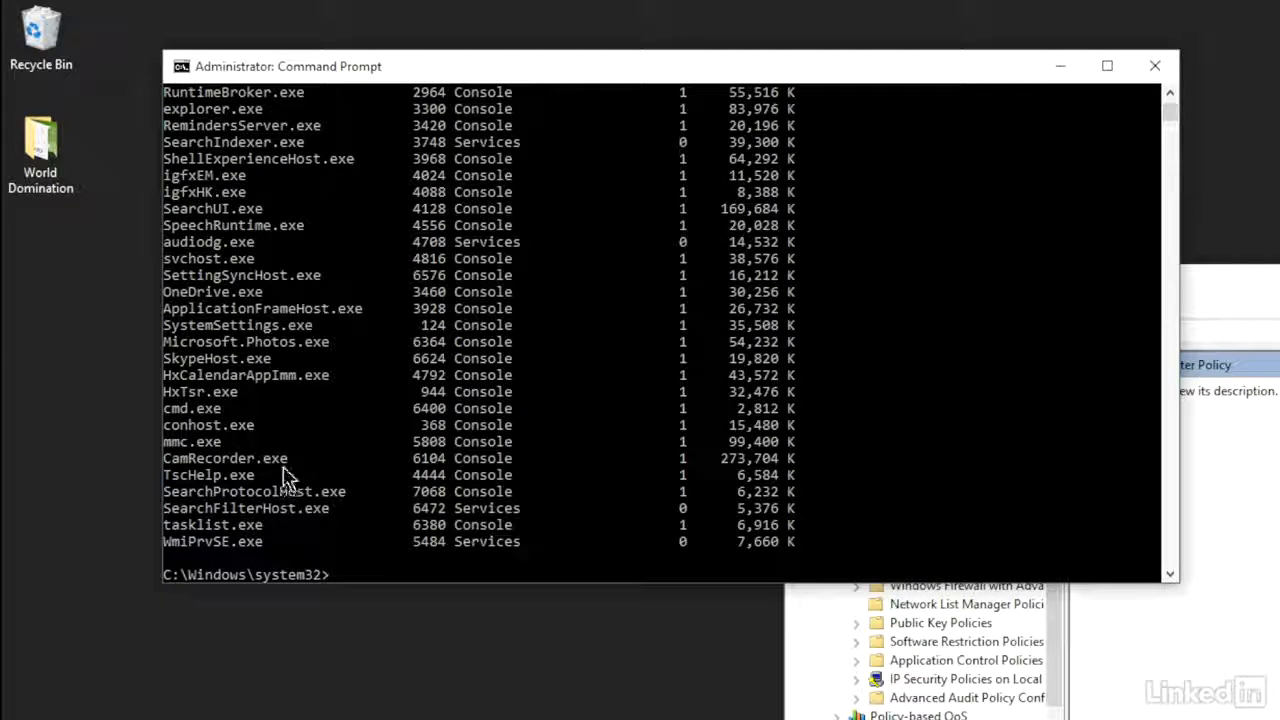
mouse_move(320, 462)
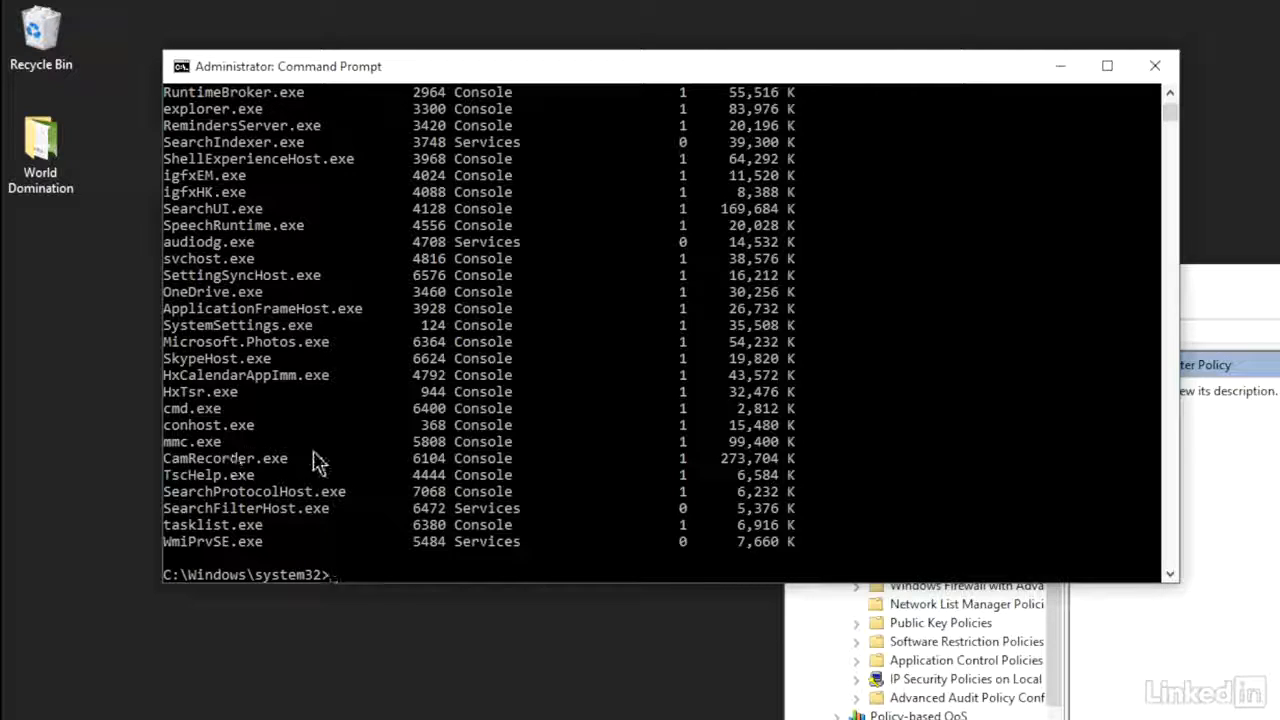
mouse_move(207, 461)
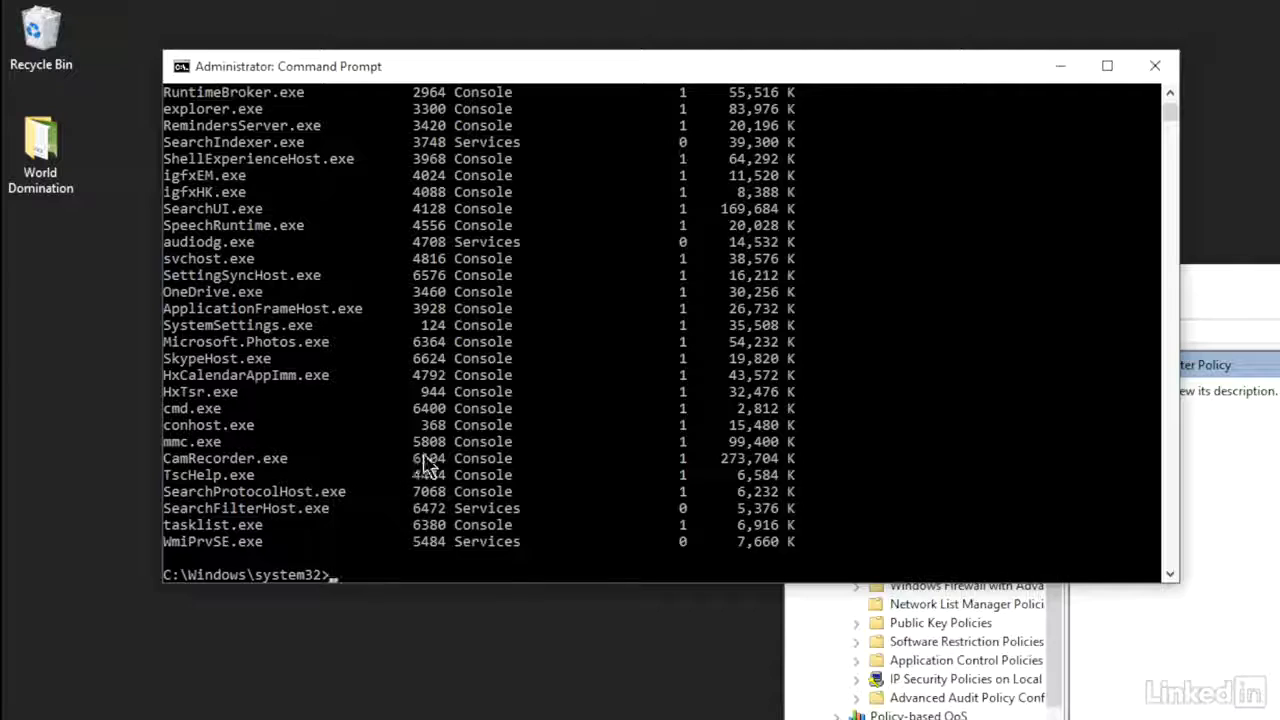
scroll(up, 3)
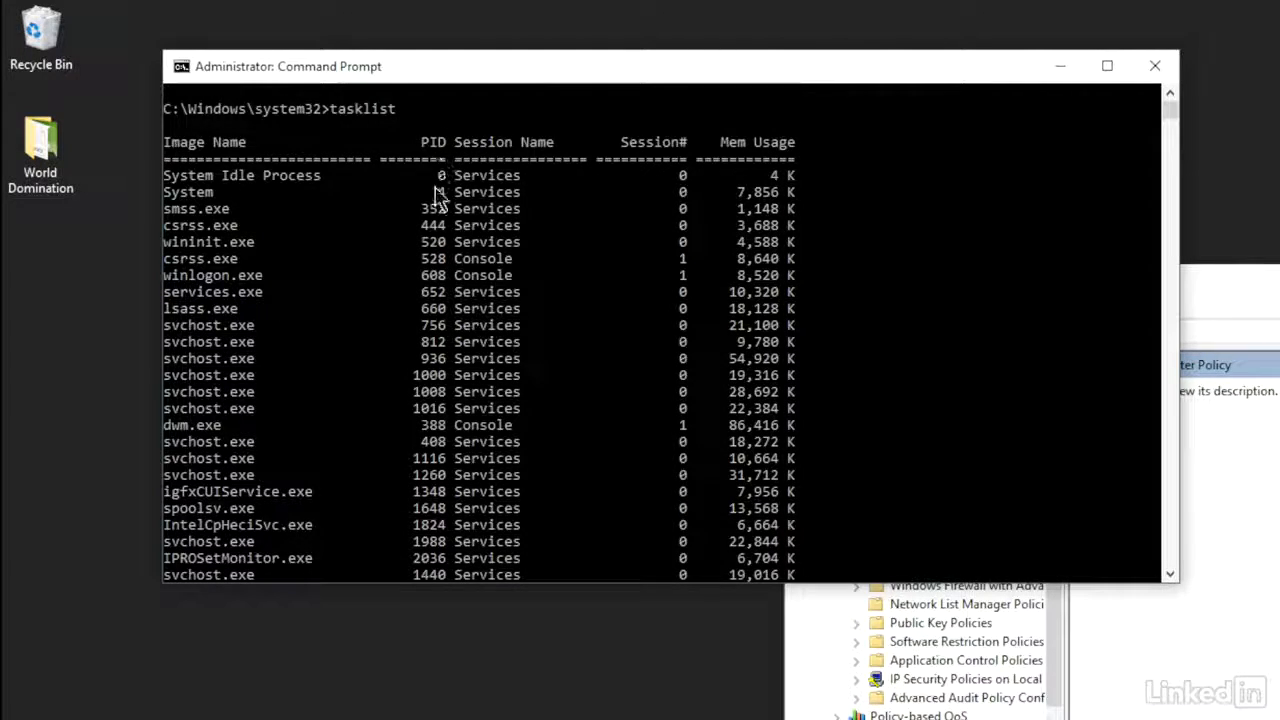
scroll(down, 3)
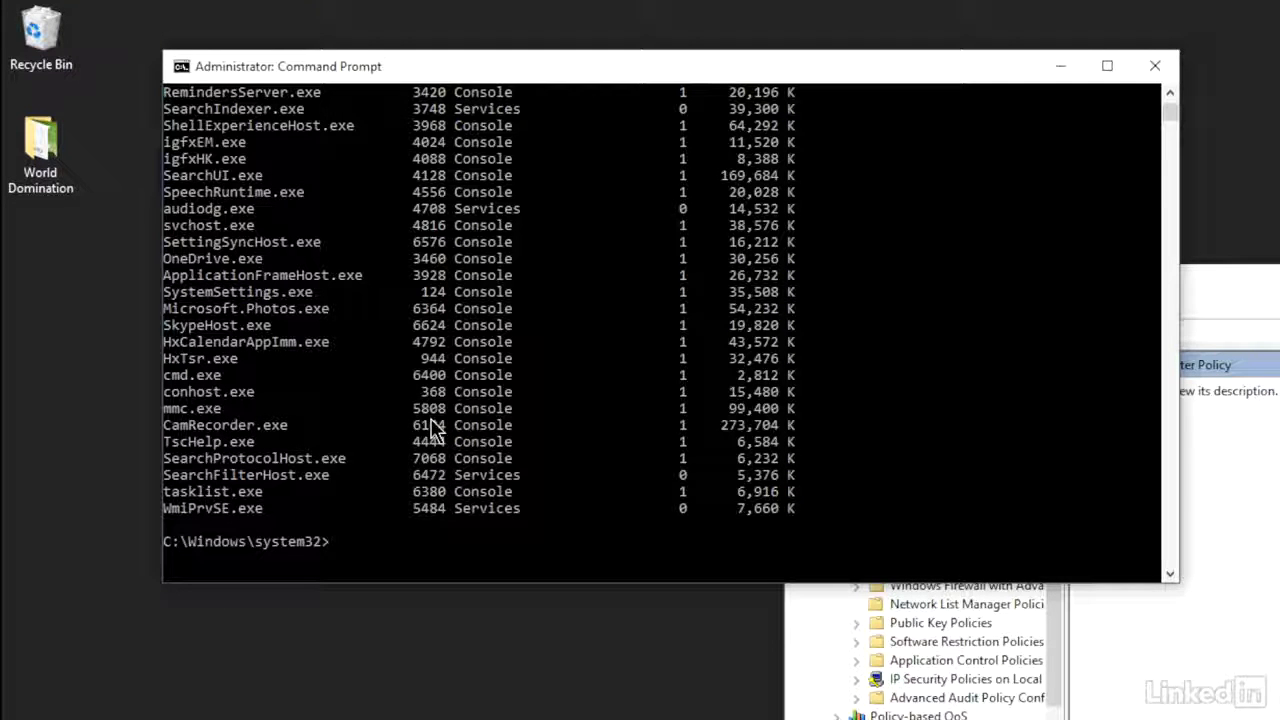
mouse_move(373, 487)
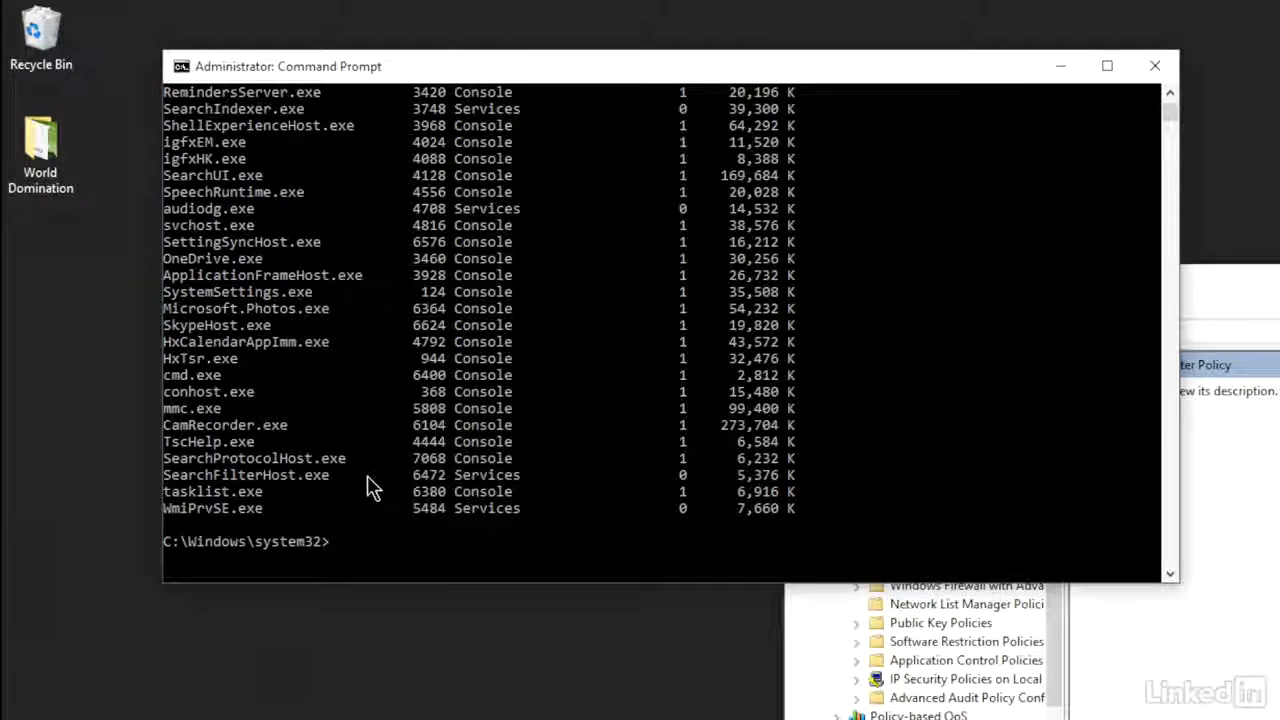
- Enter taskkill /pid 5808 at the prompt without running it
text(taskkill /)
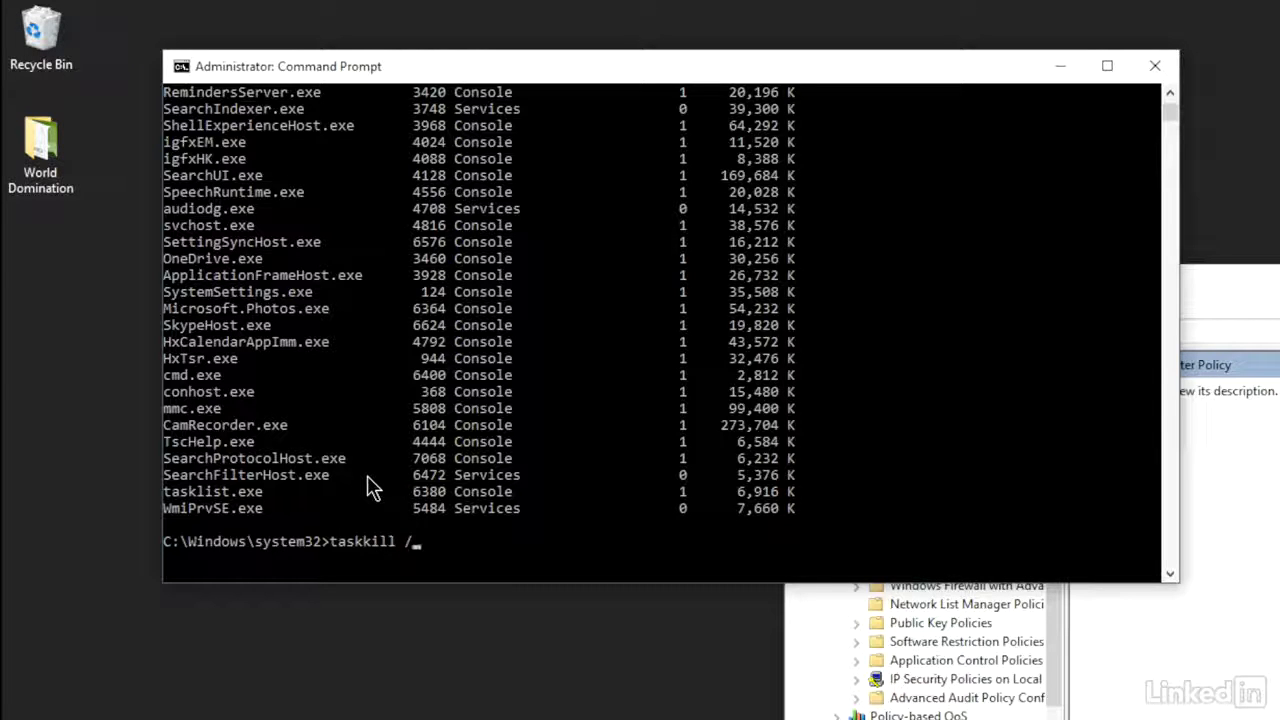
text(pid)
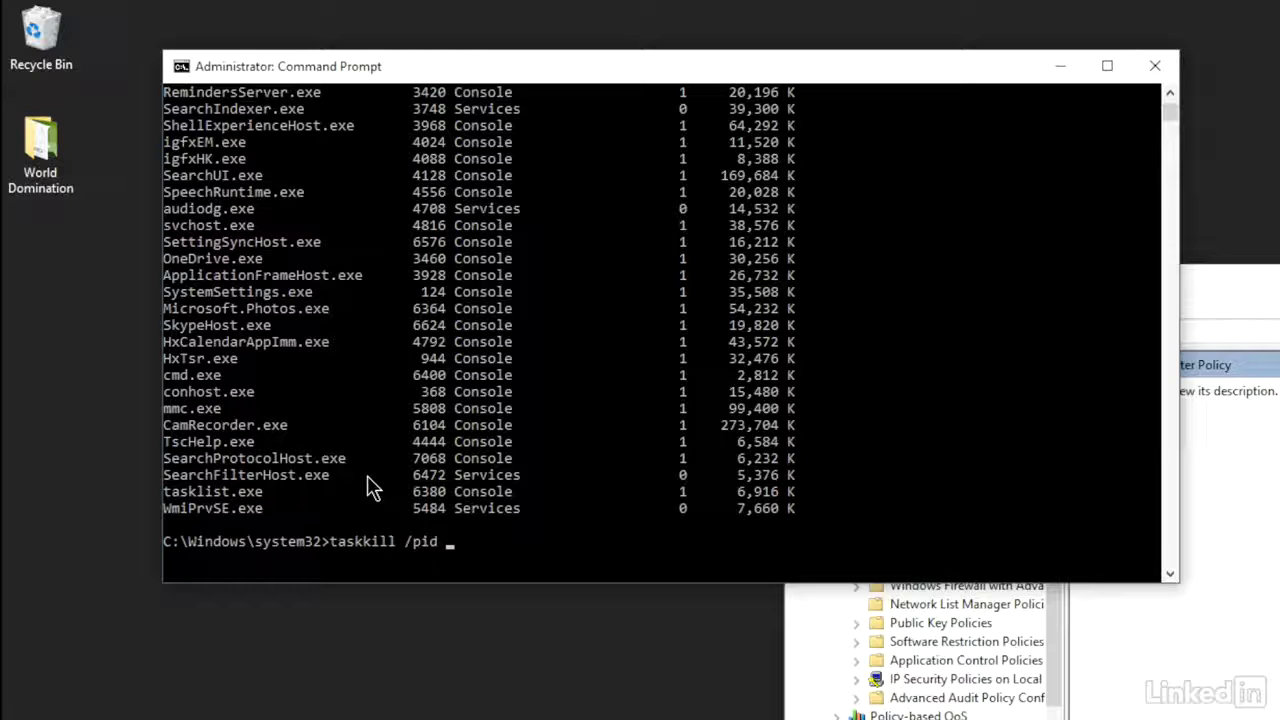
text(5808)
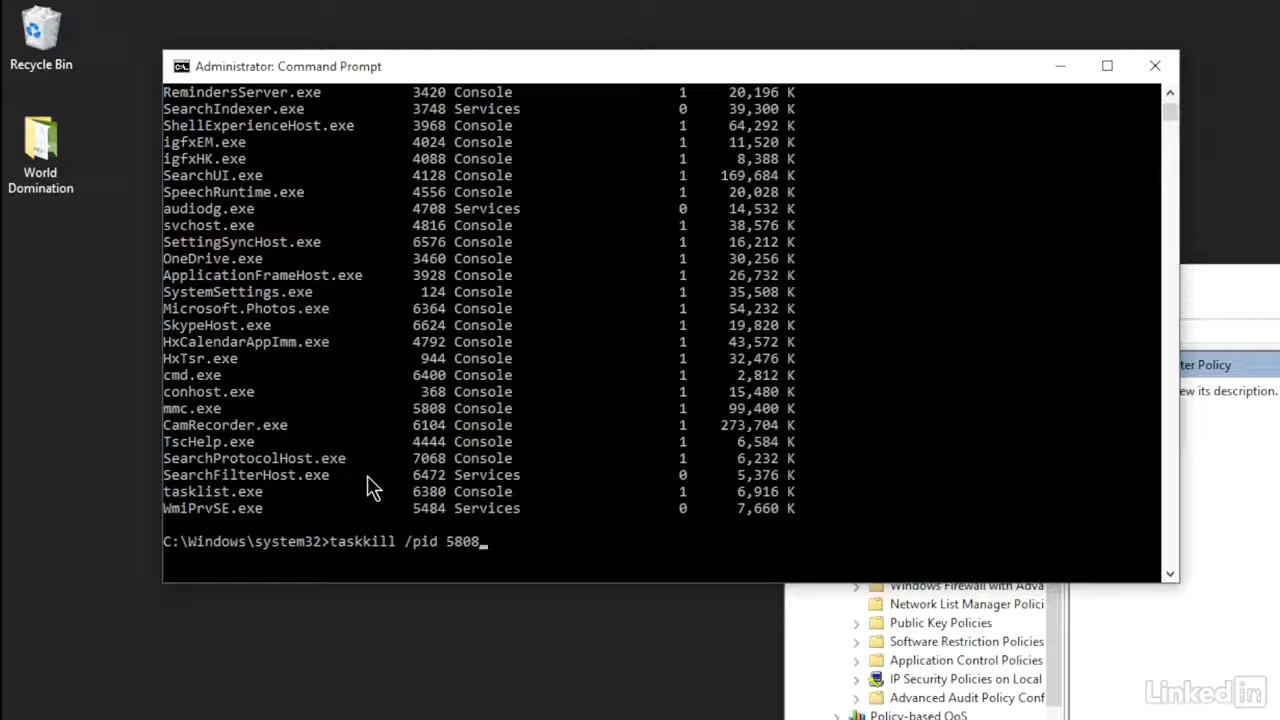